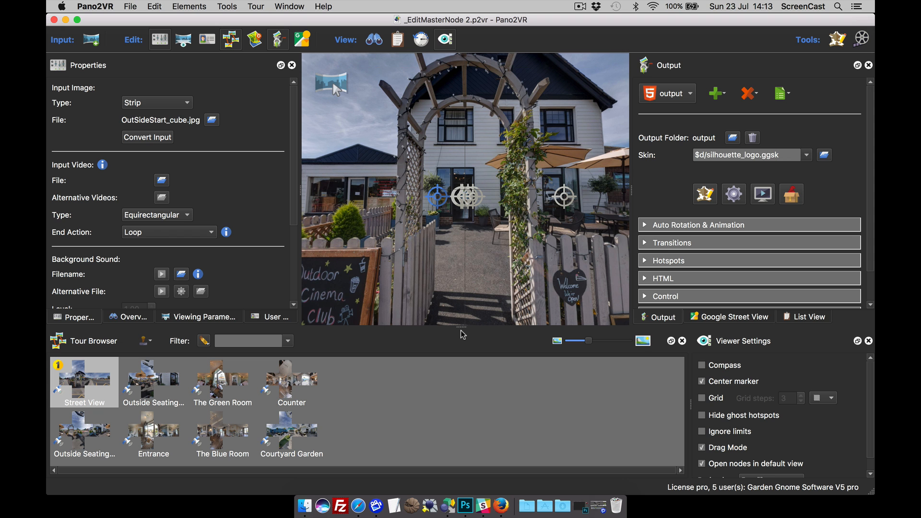
mouse_move(422, 244)
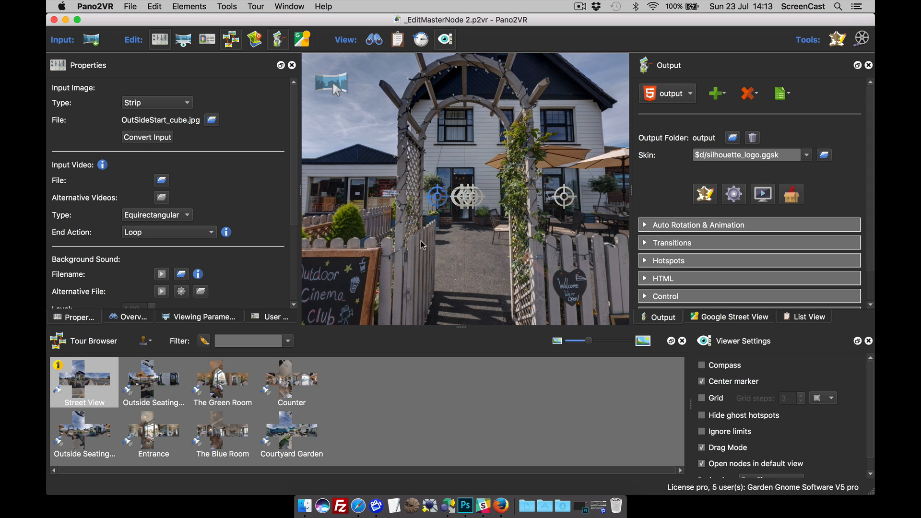
Open the tour's master node for editing from the Tour Browser's node options
click(359, 9)
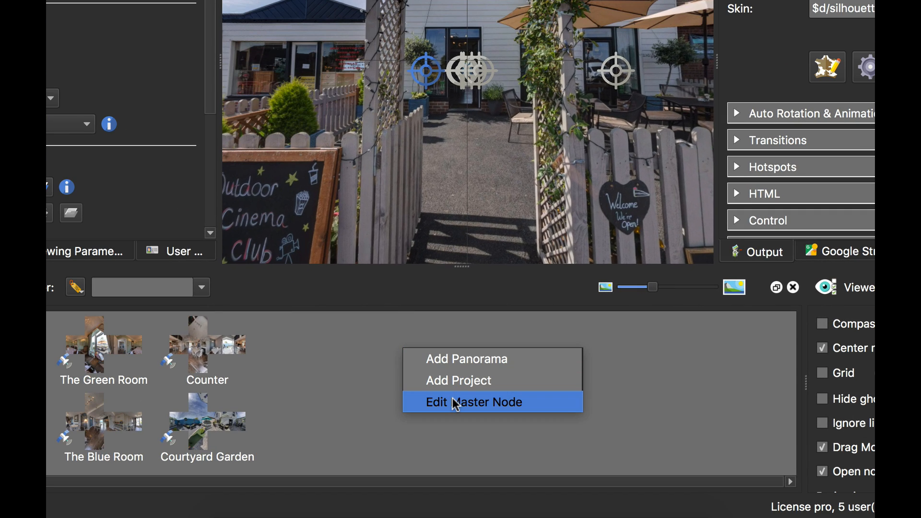
click(474, 402)
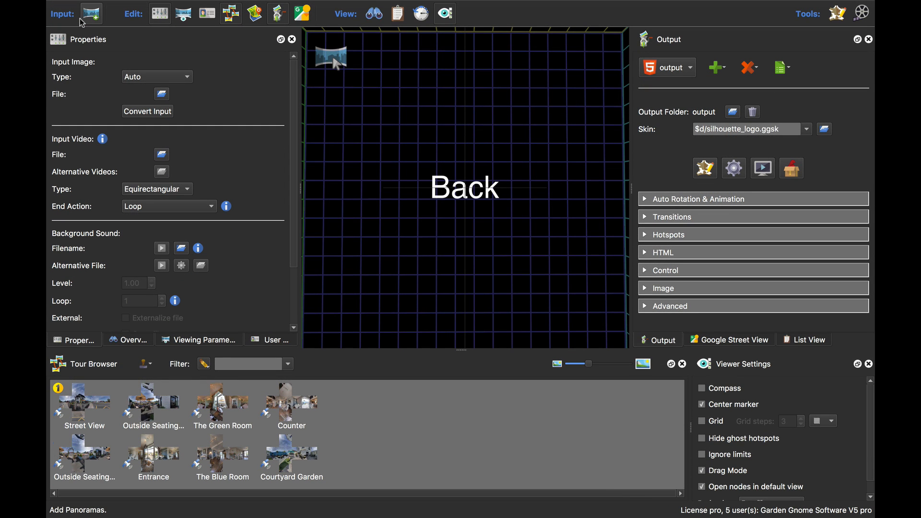
mouse_move(117, 405)
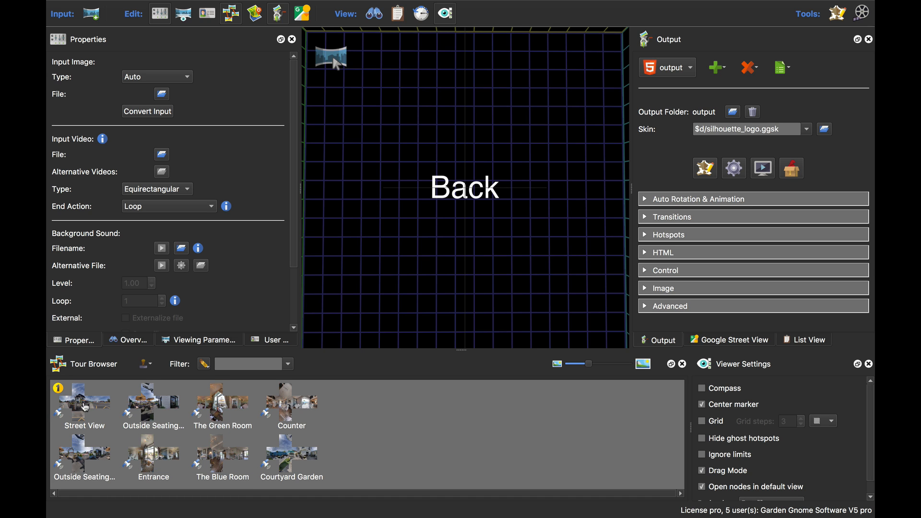
Inspect Outside Seating One's properties, then return to the Street View panorama
click(84, 404)
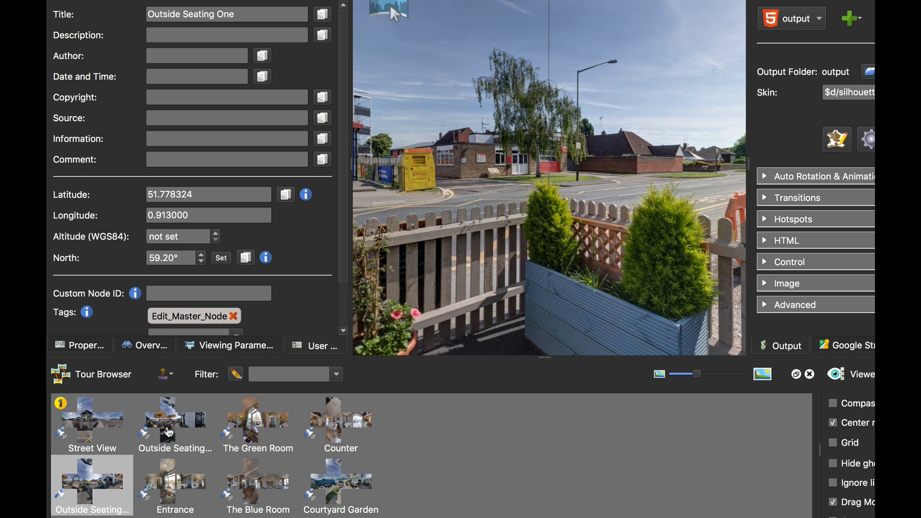
click(91, 424)
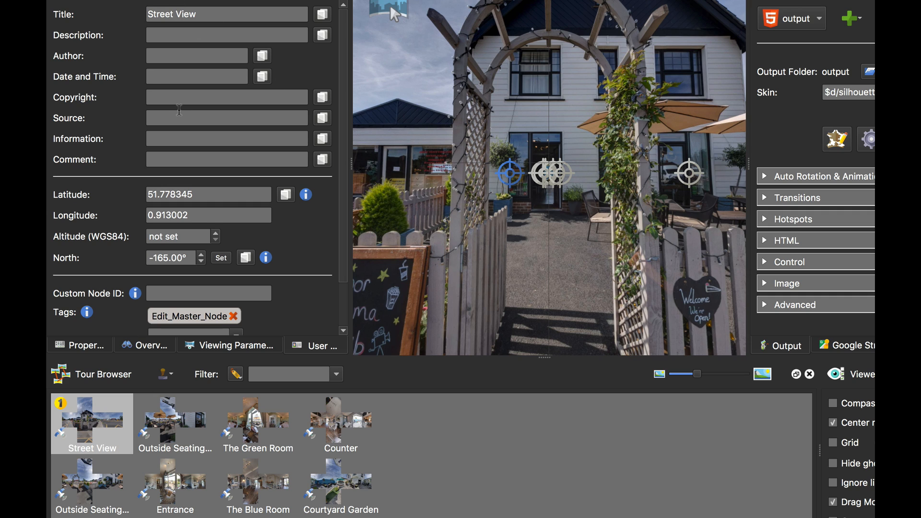
mouse_move(222, 186)
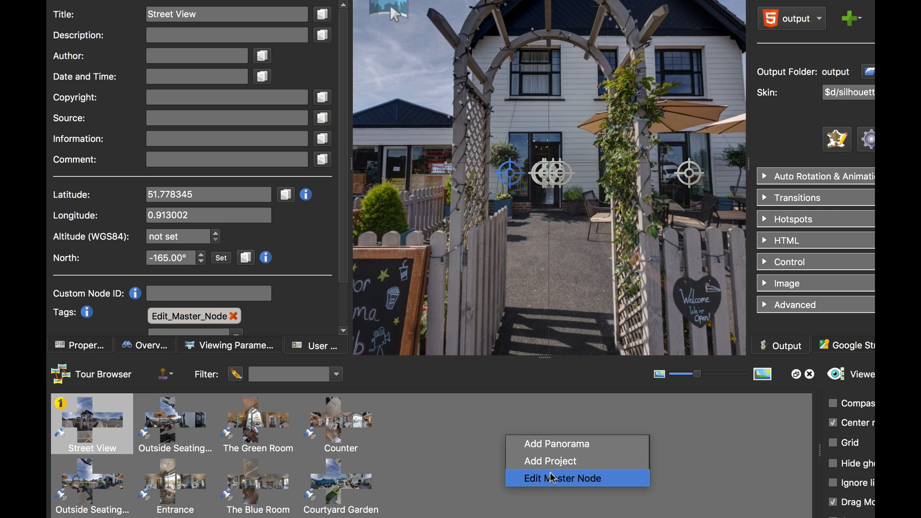
Give the master node description Tea Room, author Support Gnome, date $t and copyright GGS
click(560, 478)
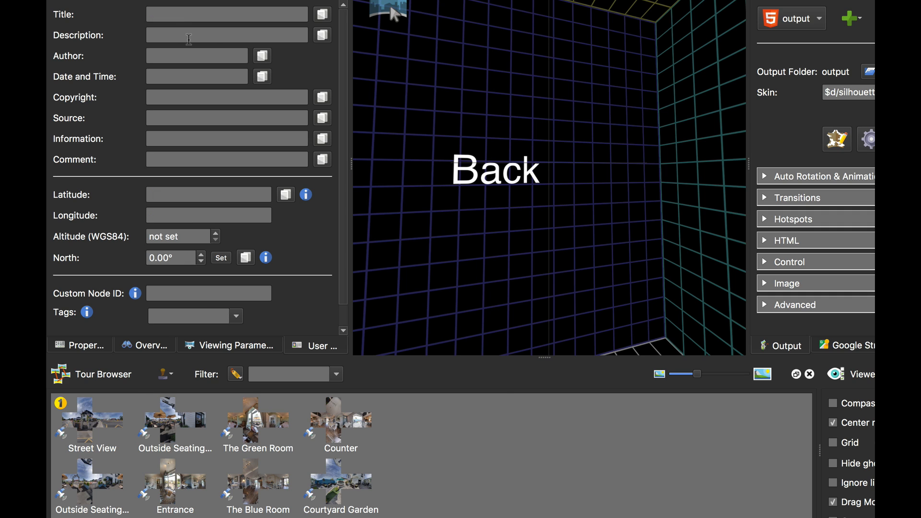
text(T)
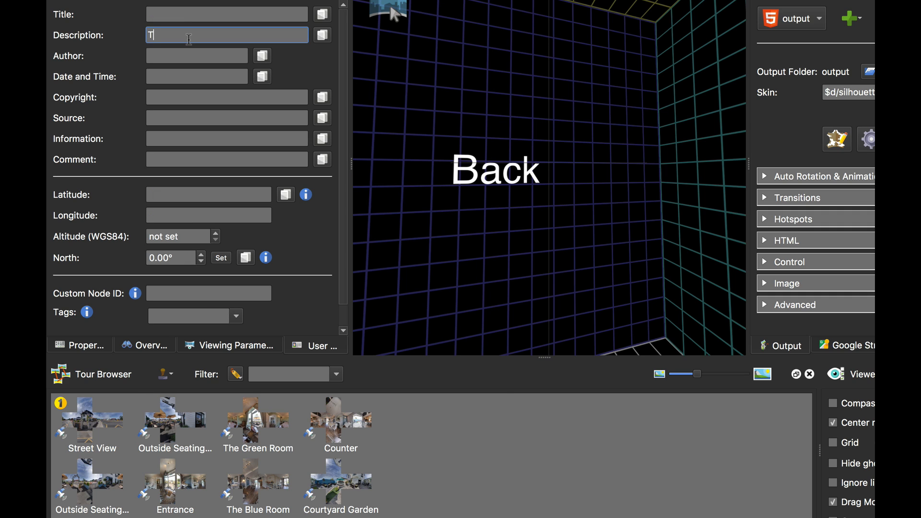
text(ea Room)
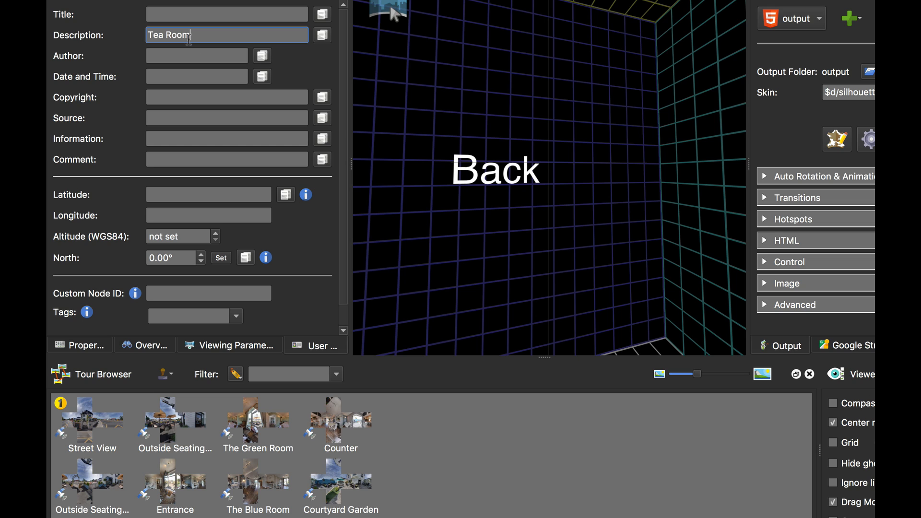
text(Support Gnome)
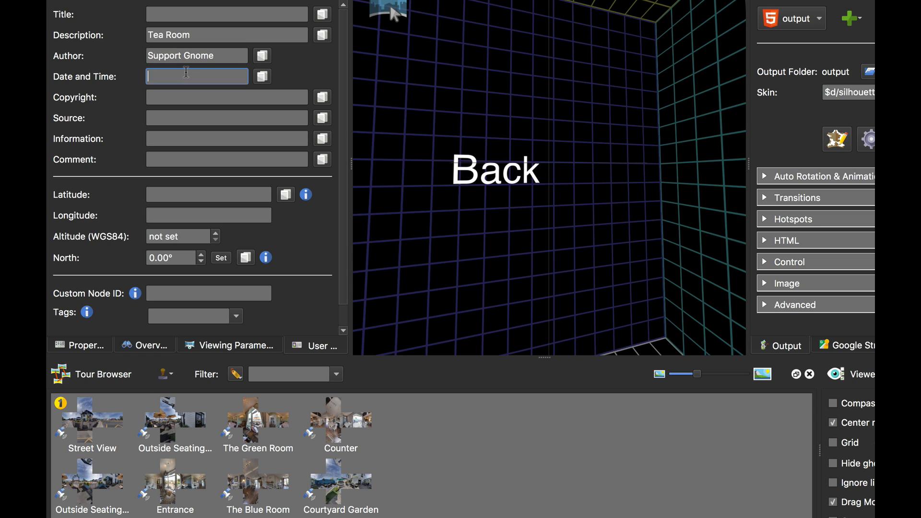
text($t)
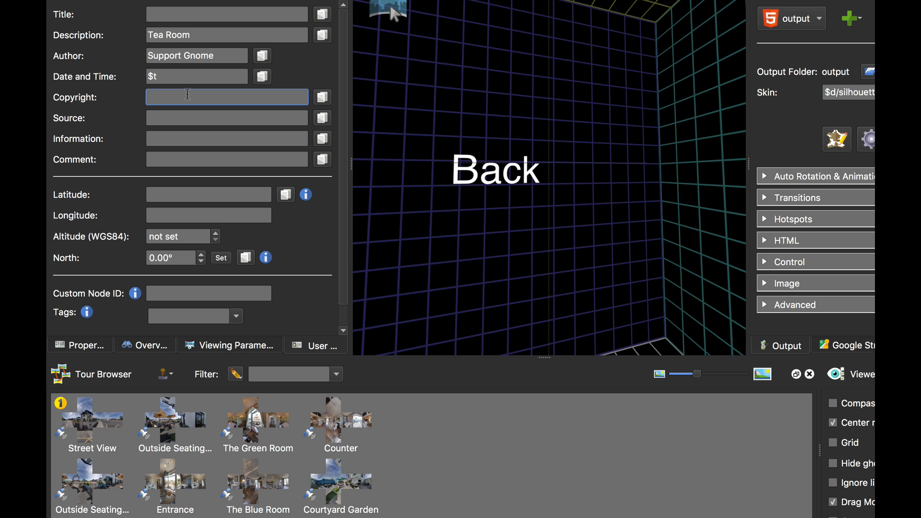
text(GGS)
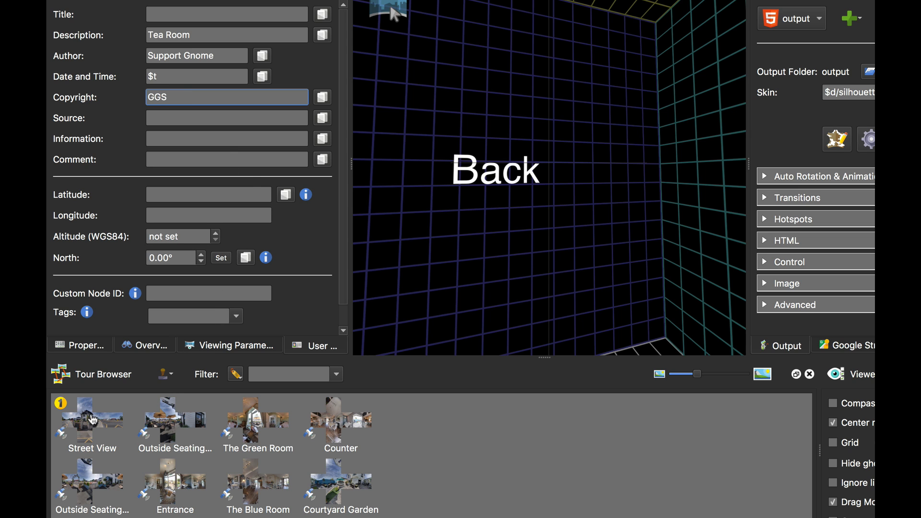
Check that Street View, The Blue Room and The Green Room inherit the master details
click(91, 424)
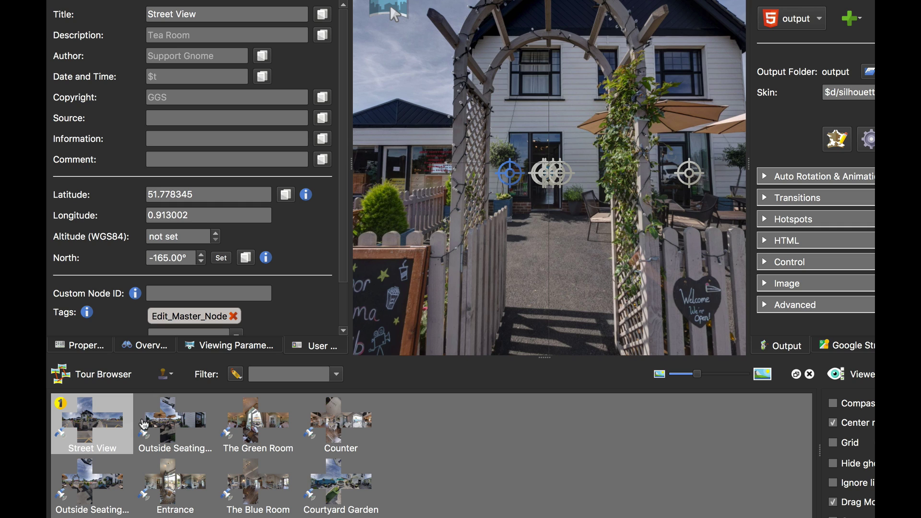
mouse_move(241, 33)
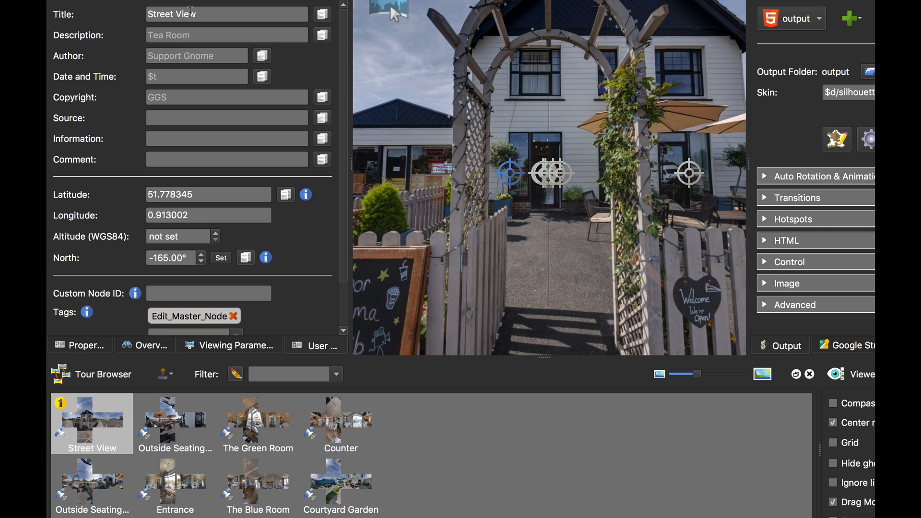
mouse_move(185, 76)
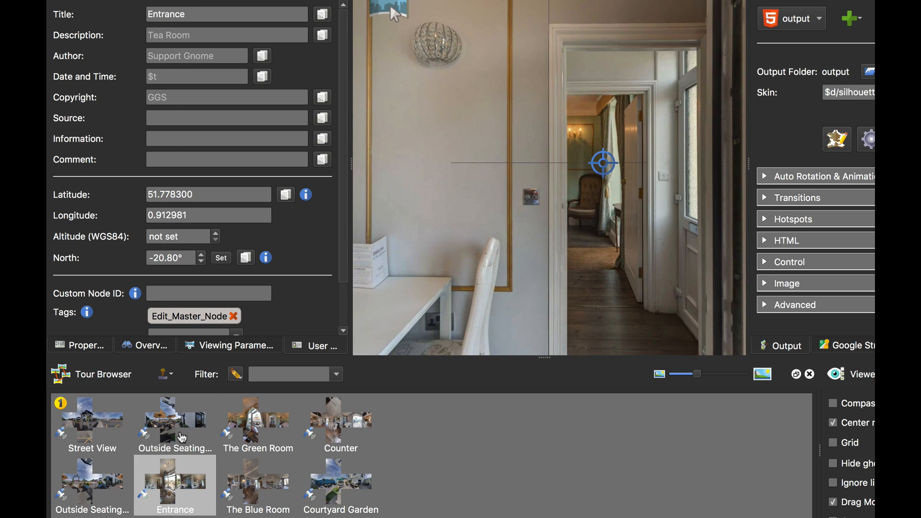
click(258, 492)
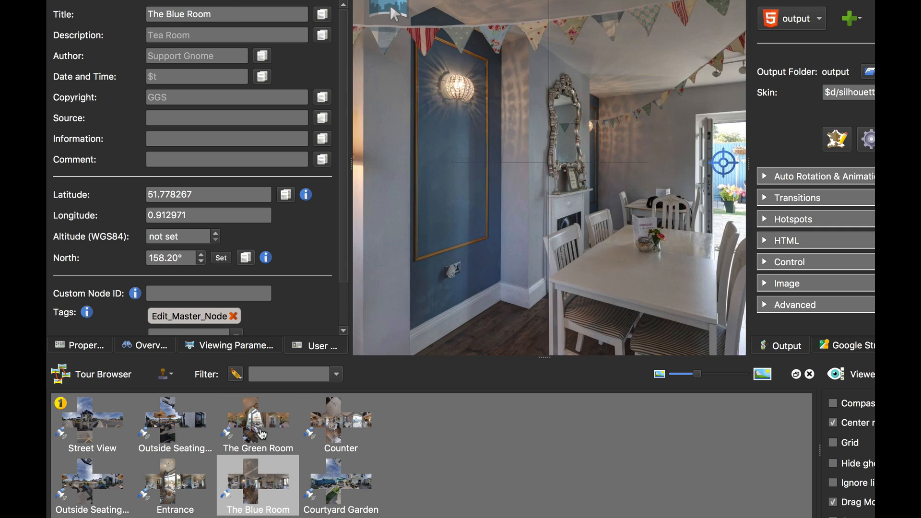
click(257, 423)
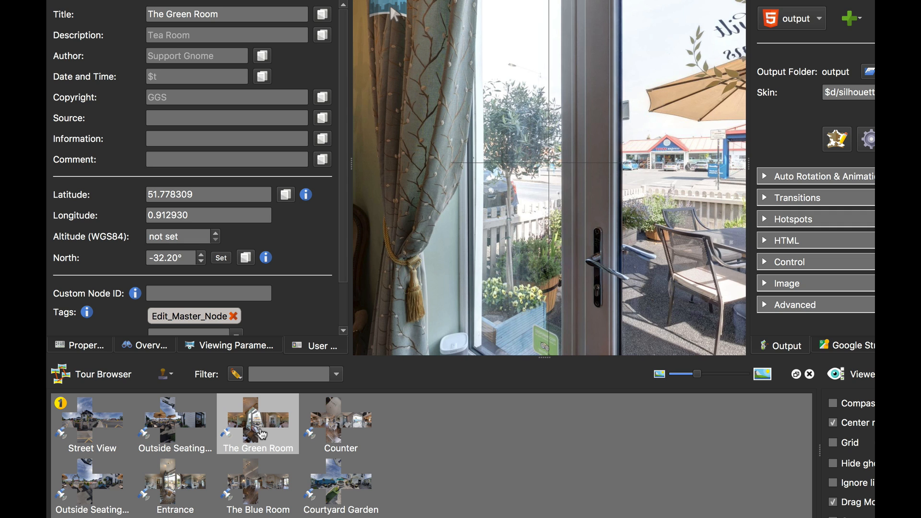
mouse_move(263, 442)
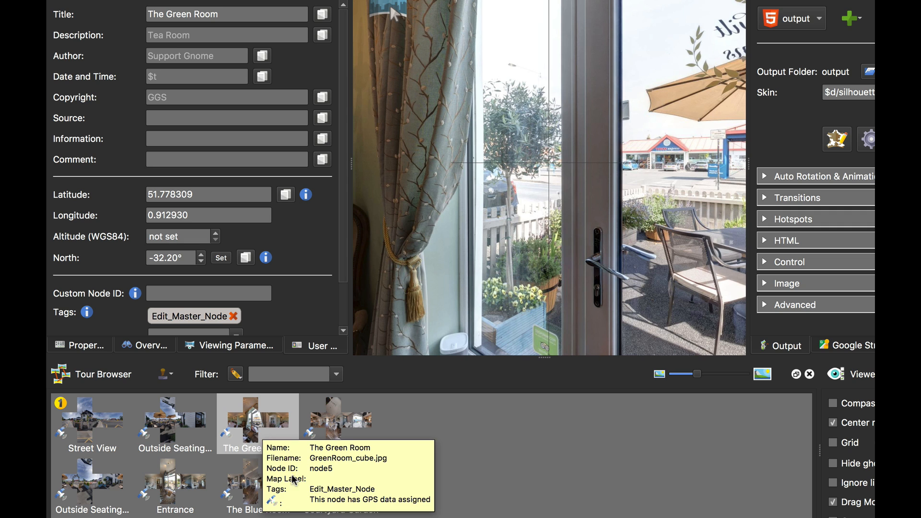
mouse_move(333, 496)
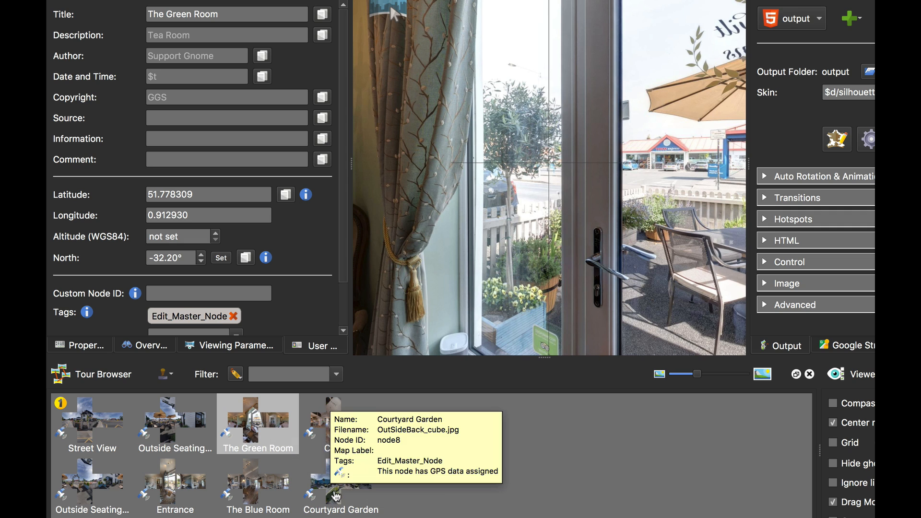
Override Courtyard Garden's inherited author with Bob
click(333, 490)
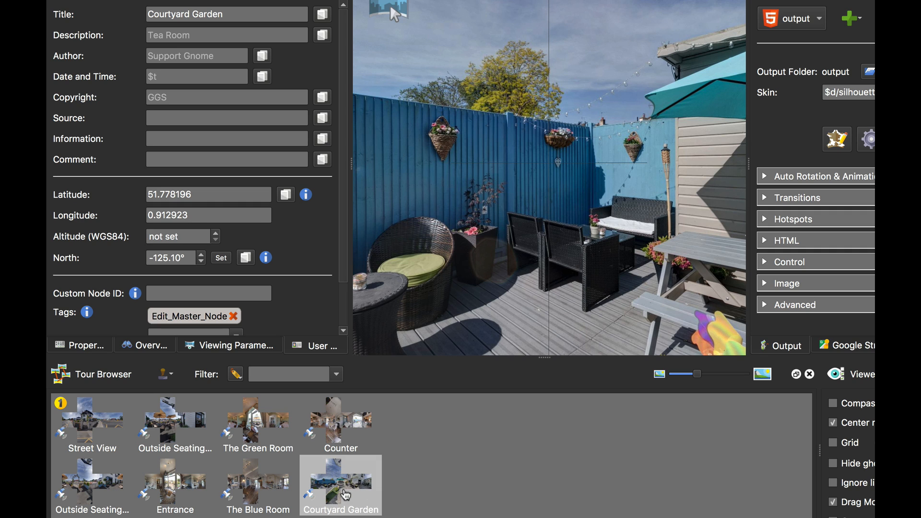
click(185, 56)
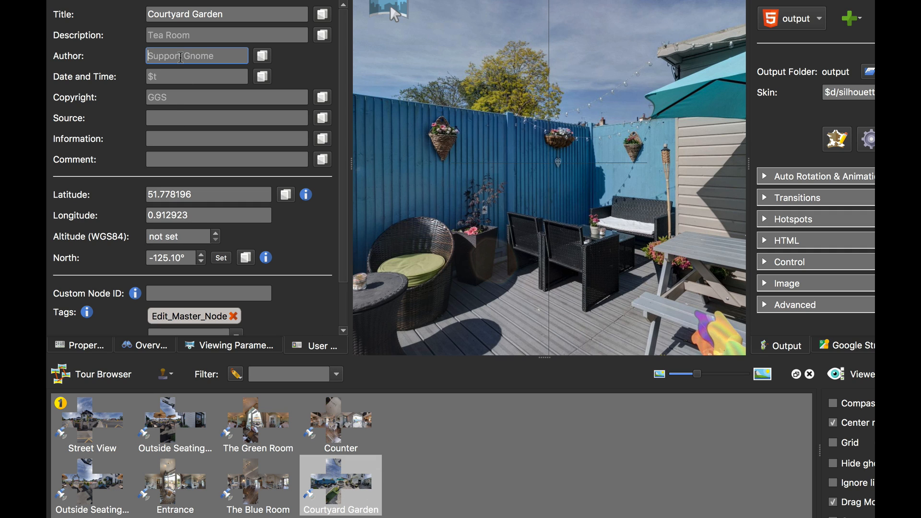
text(Bob)
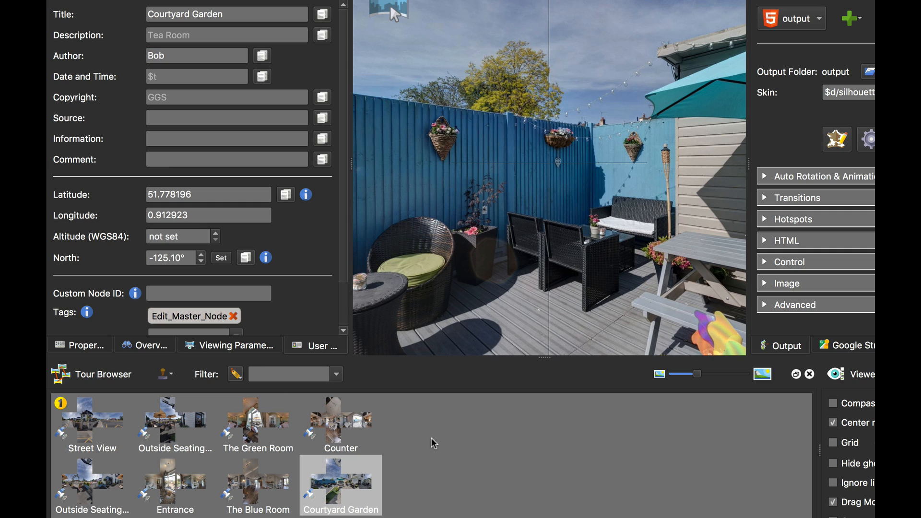
click(340, 422)
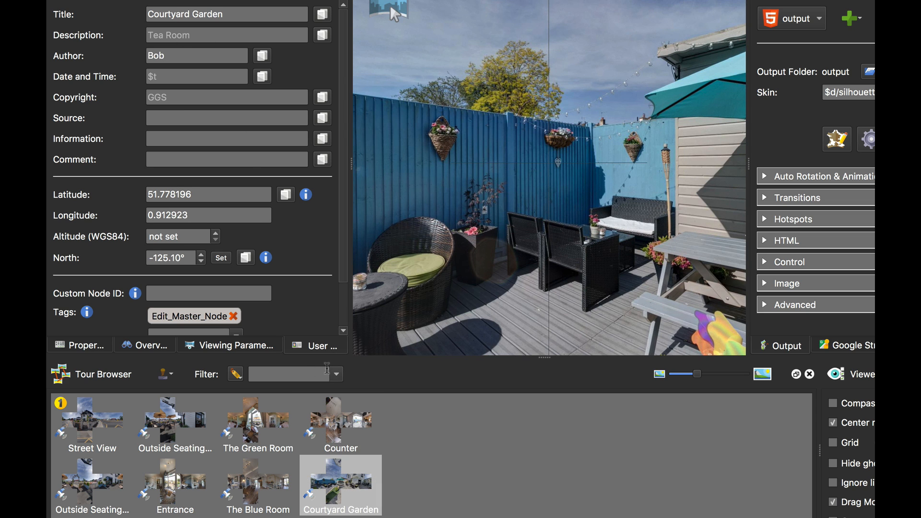
click(340, 422)
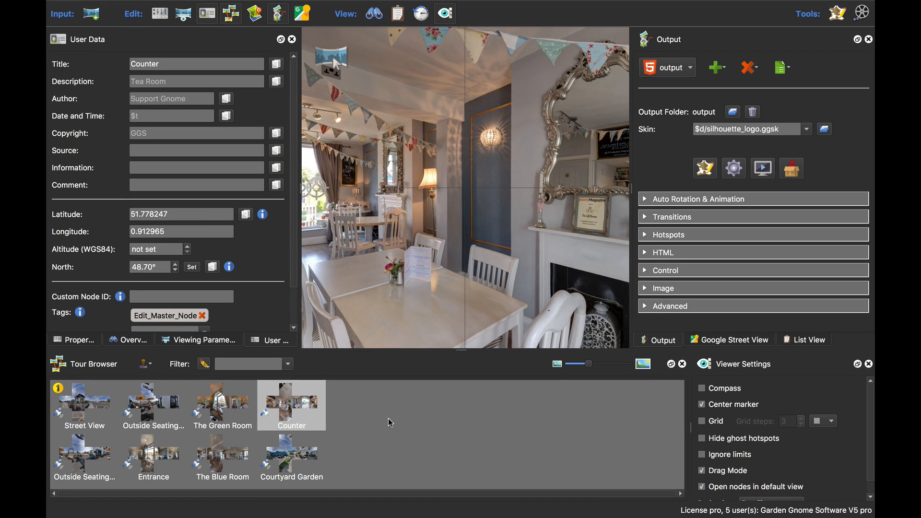
Tilt Street View to the floor and extract master_$n_patch.psd patches for every panorama
click(84, 405)
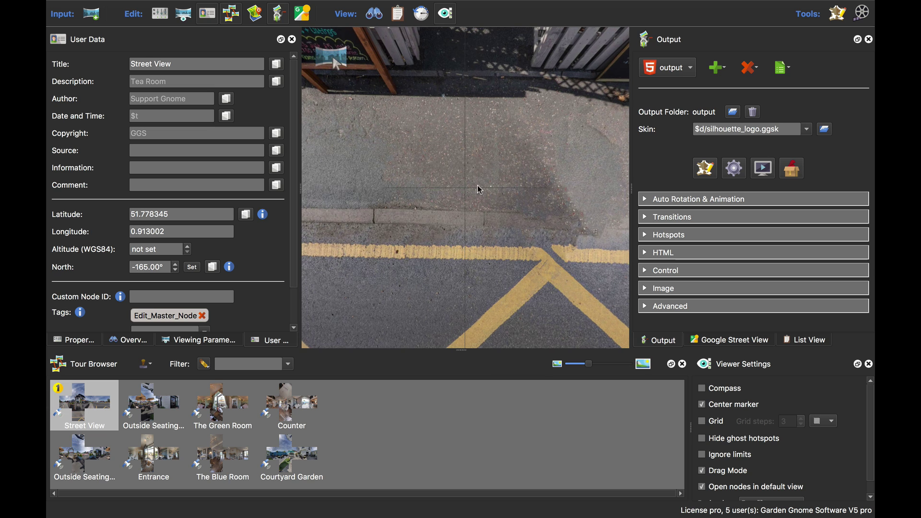
drag(475, 188, 457, 184)
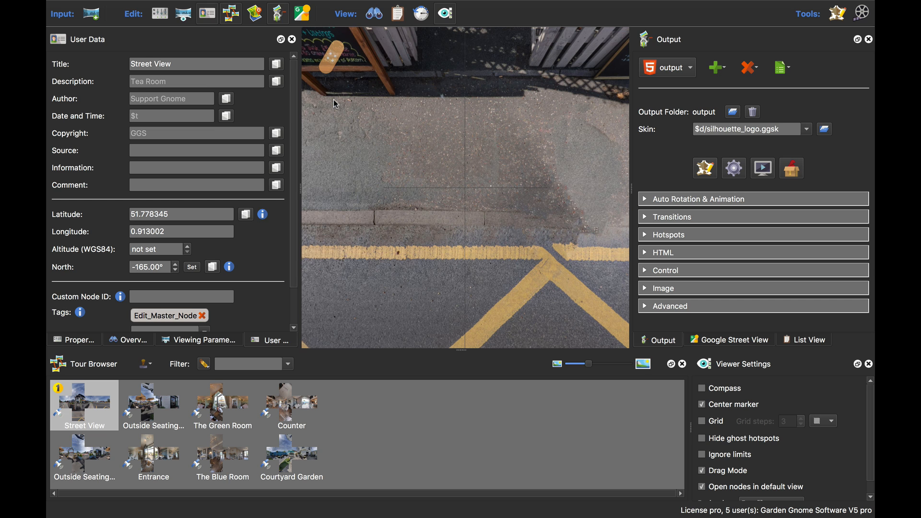
mouse_move(466, 202)
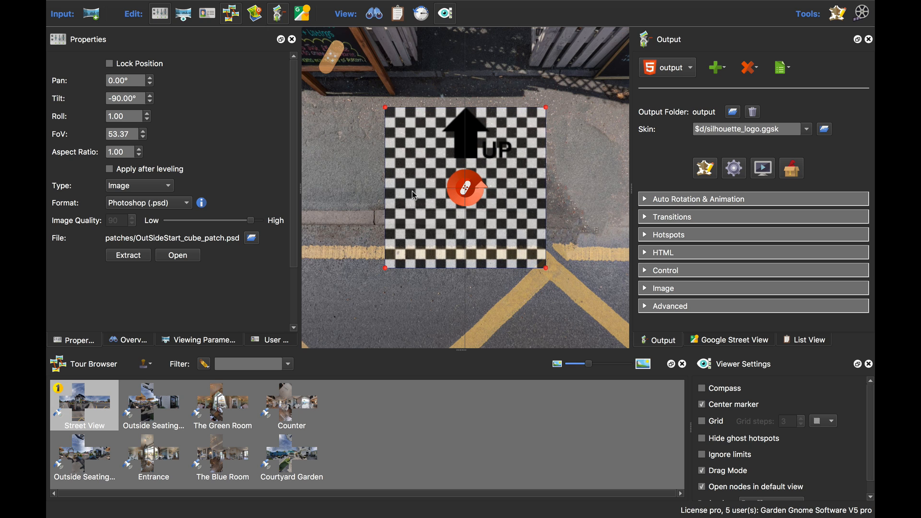
mouse_move(504, 237)
text(50)
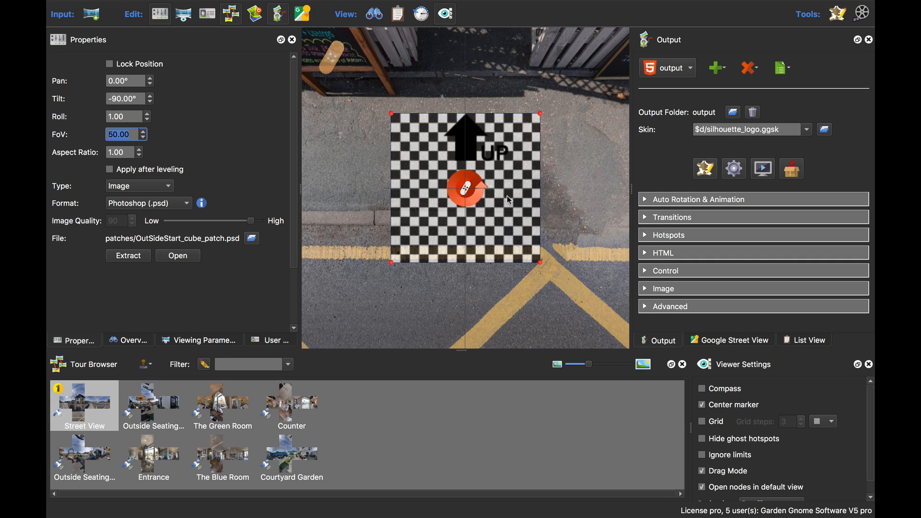
mouse_move(476, 199)
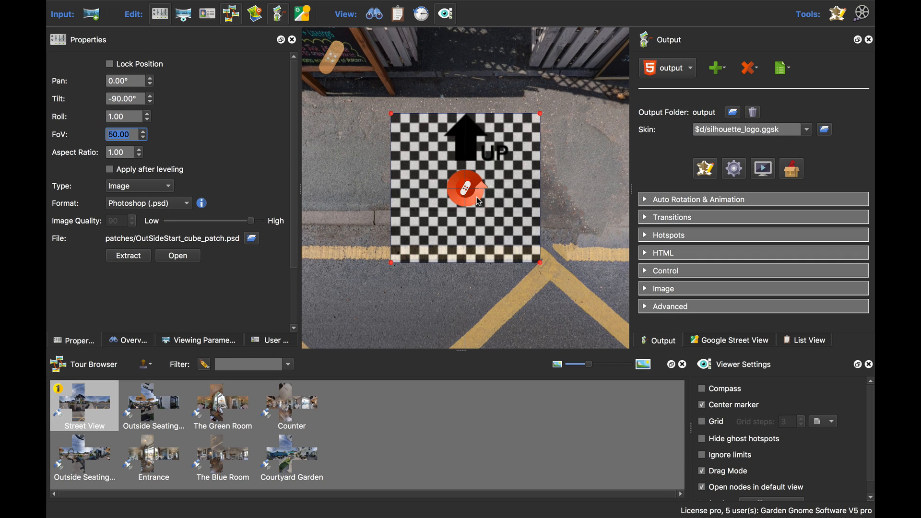
mouse_move(466, 190)
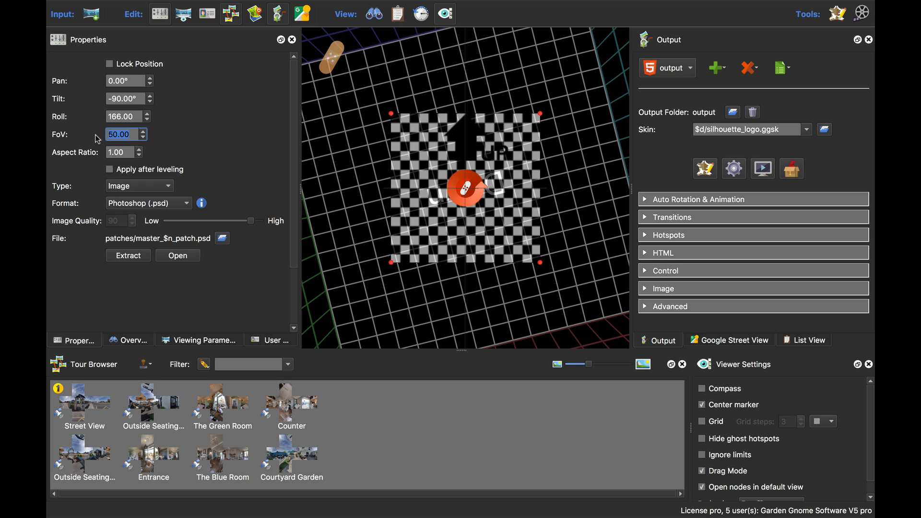
mouse_move(139, 268)
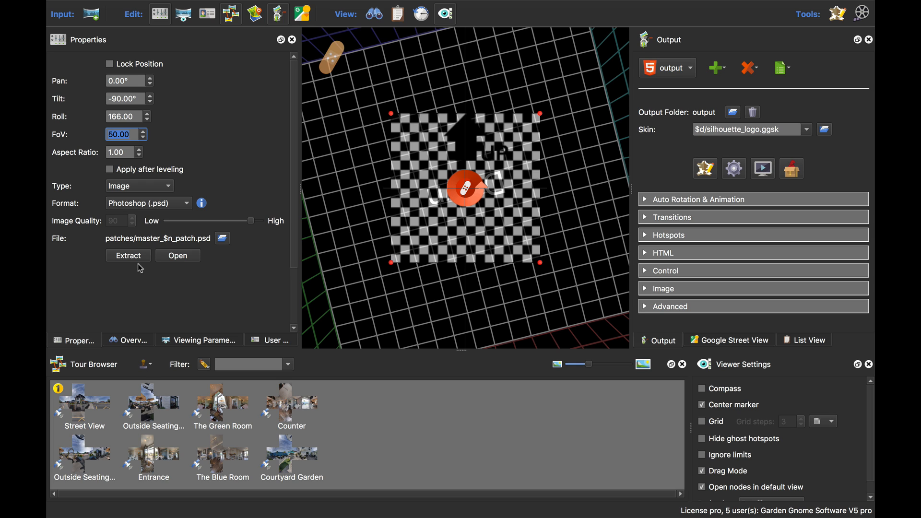
click(128, 255)
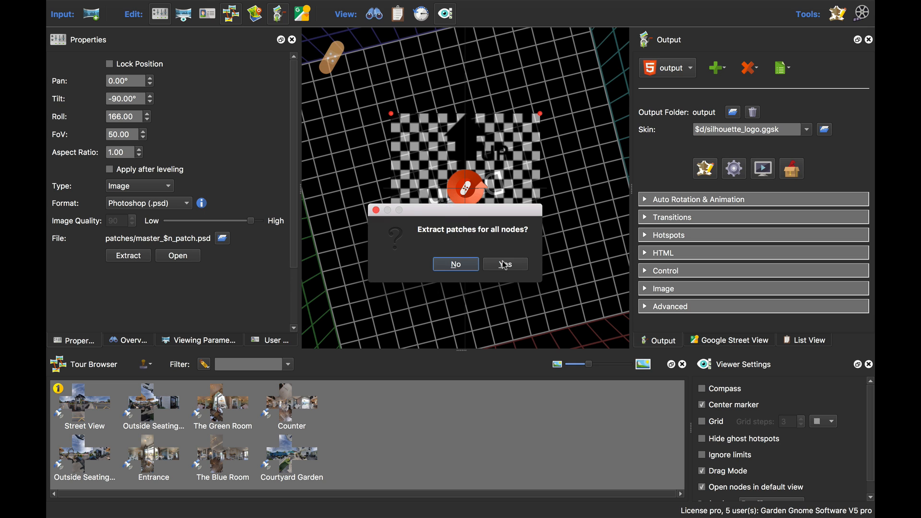
click(505, 264)
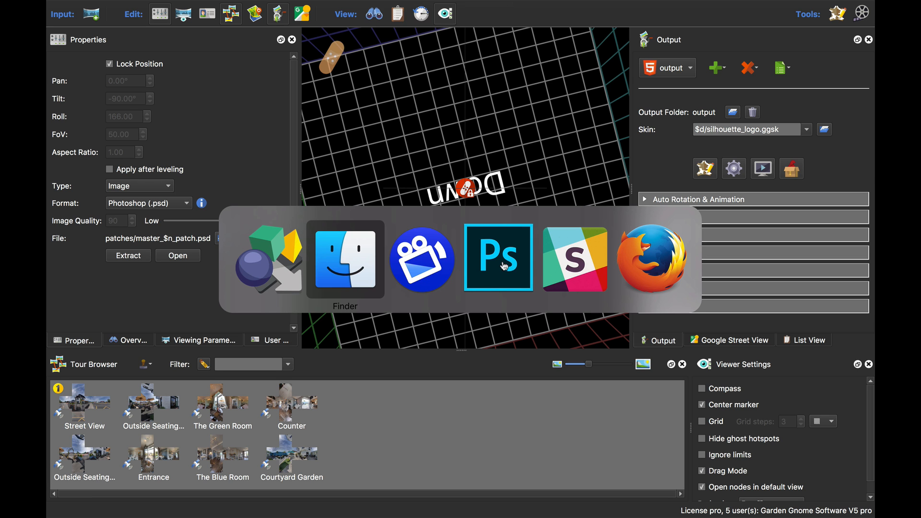
Switch to Finder to view the eight extracted master patch PSD files
click(345, 260)
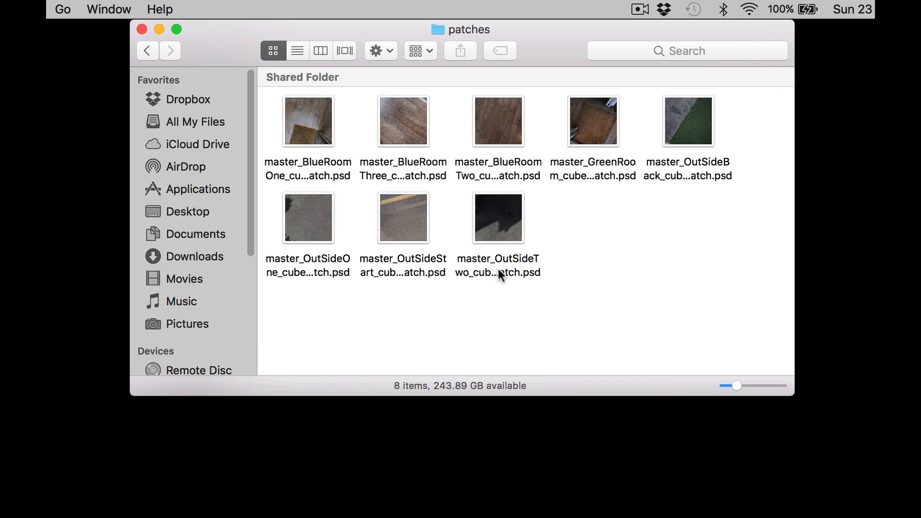
mouse_move(581, 123)
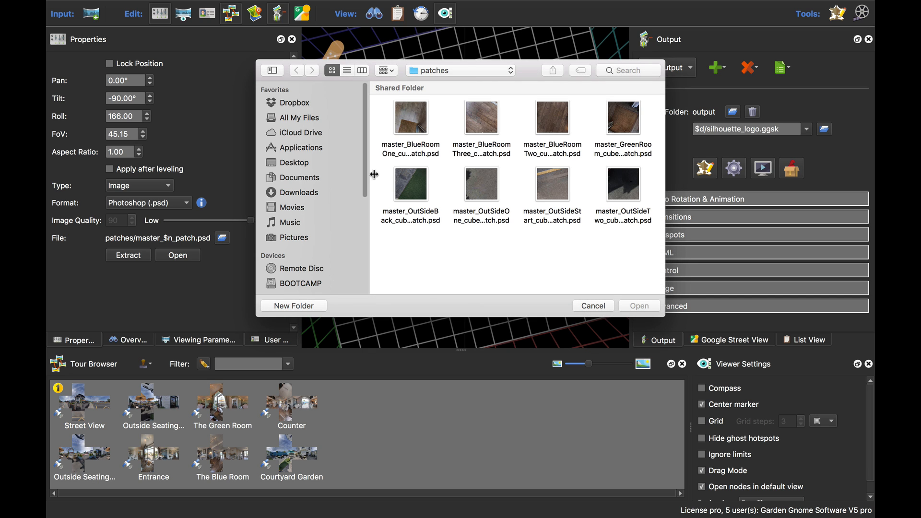
Set the master patch to patch.png from Edit_Master_Node and check the logo on Street View
click(459, 71)
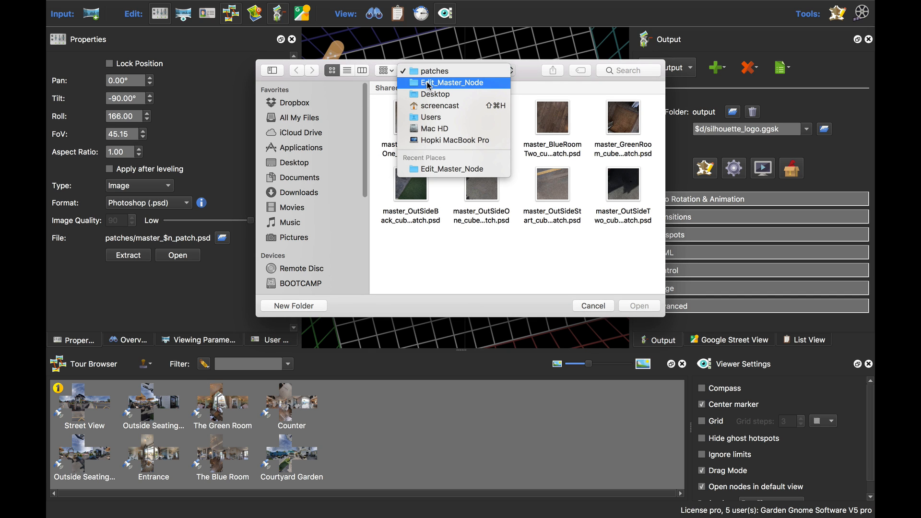
mouse_move(437, 80)
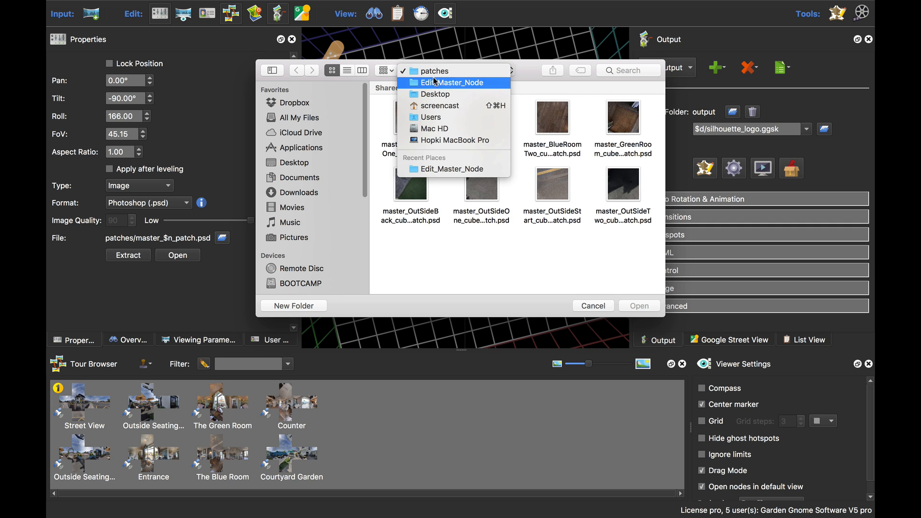
click(453, 82)
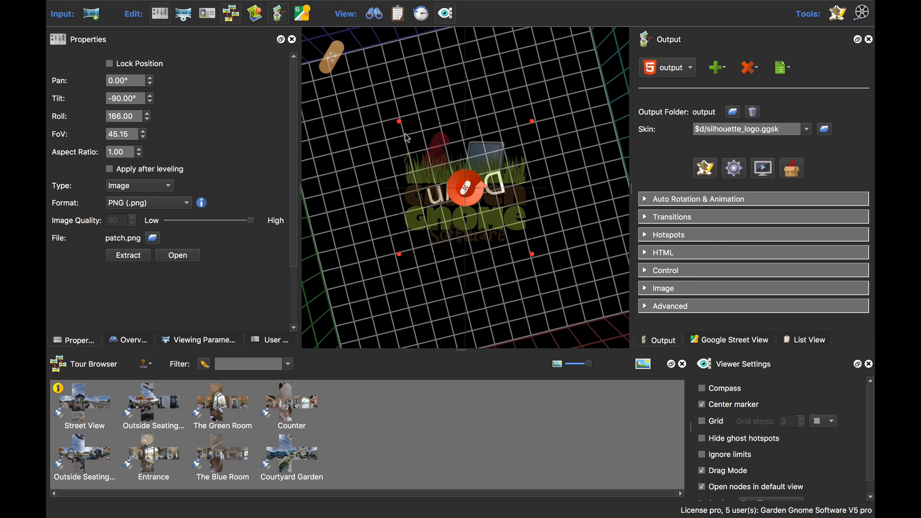
mouse_move(464, 254)
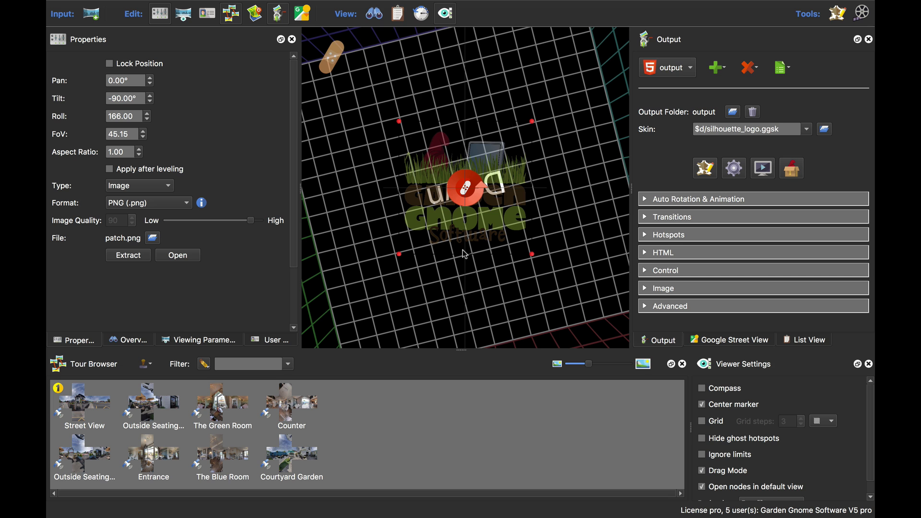
click(84, 405)
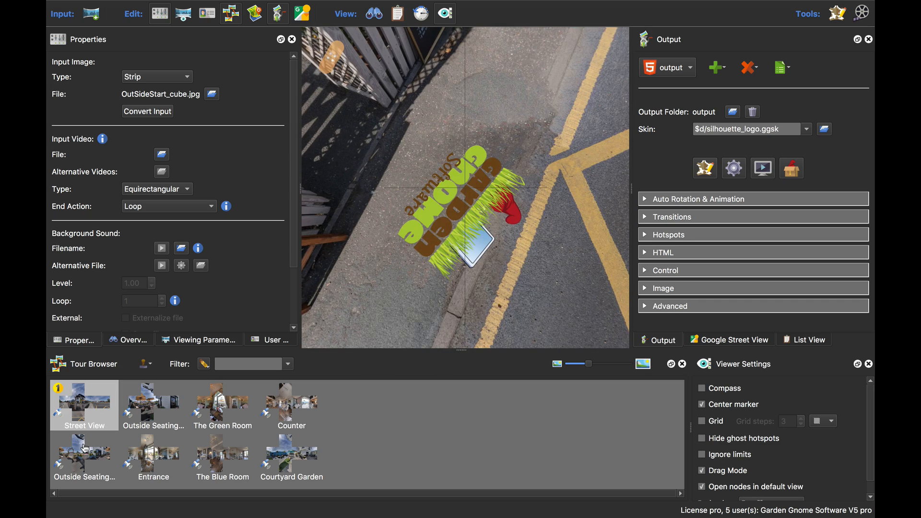
click(84, 457)
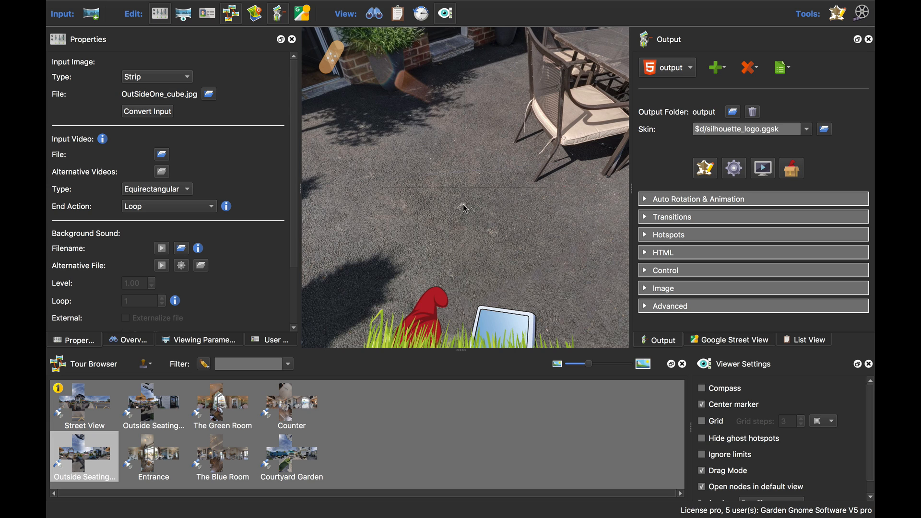
mouse_move(466, 205)
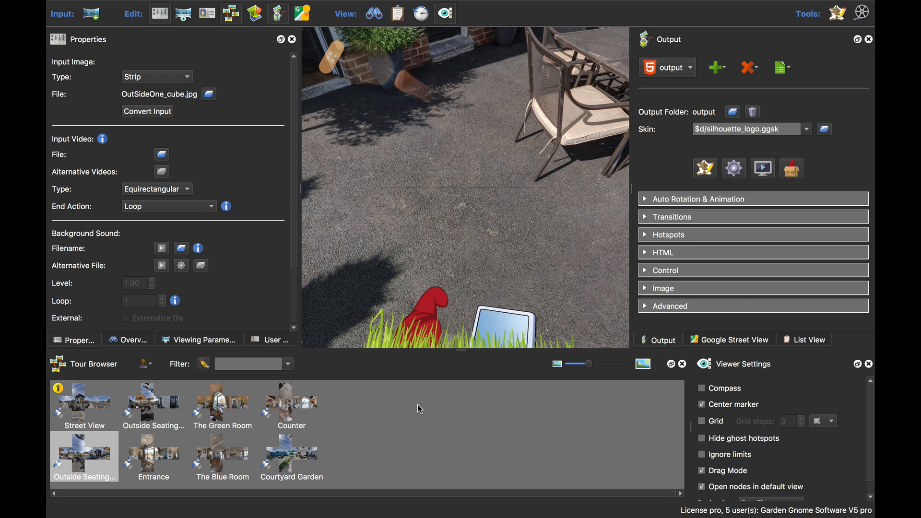
Bring up the Tour Browser's node options while Outside Seating One shows its floor logo
right_click(419, 409)
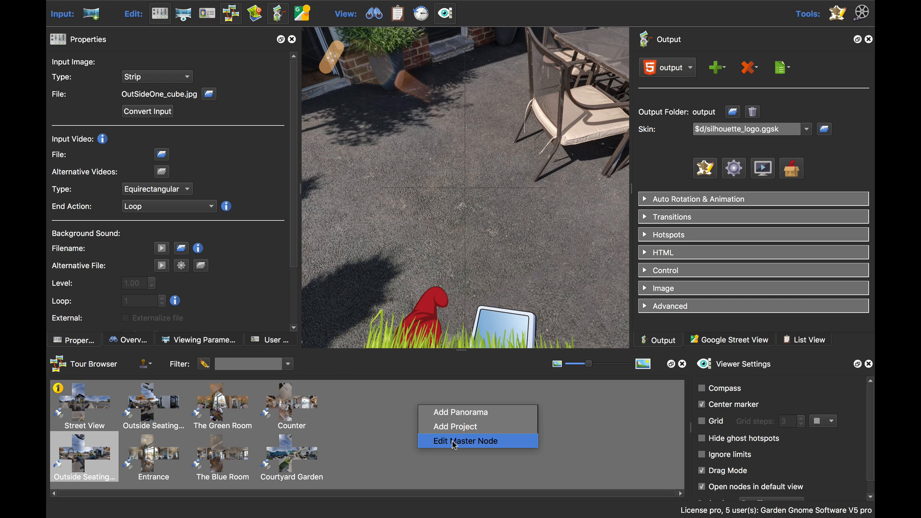
click(465, 440)
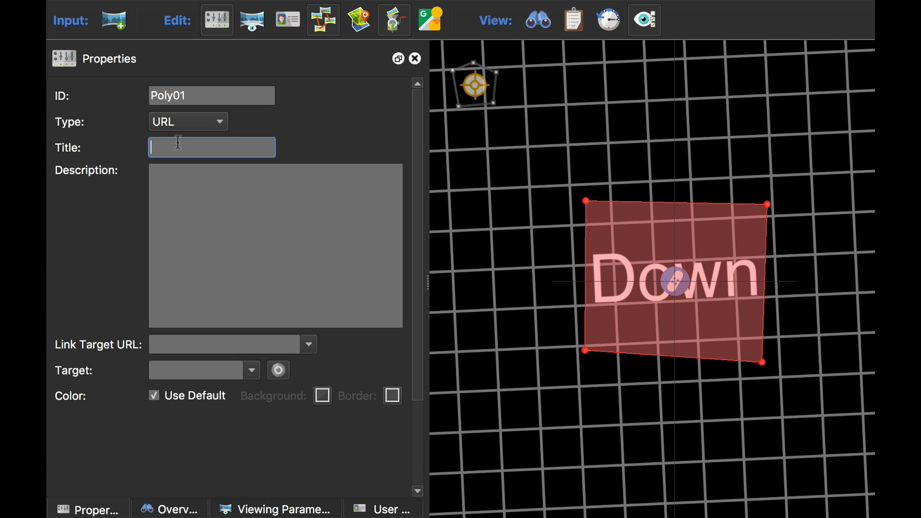
text(Webs)
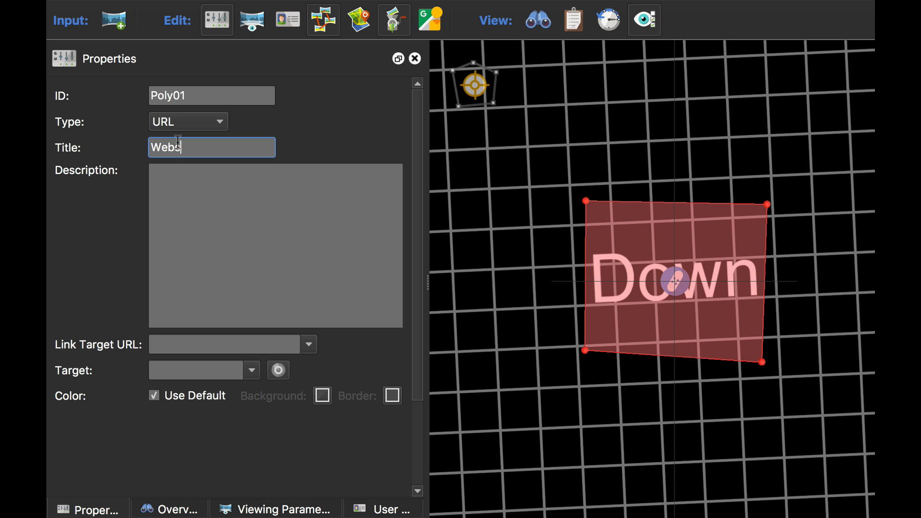
text(ite)
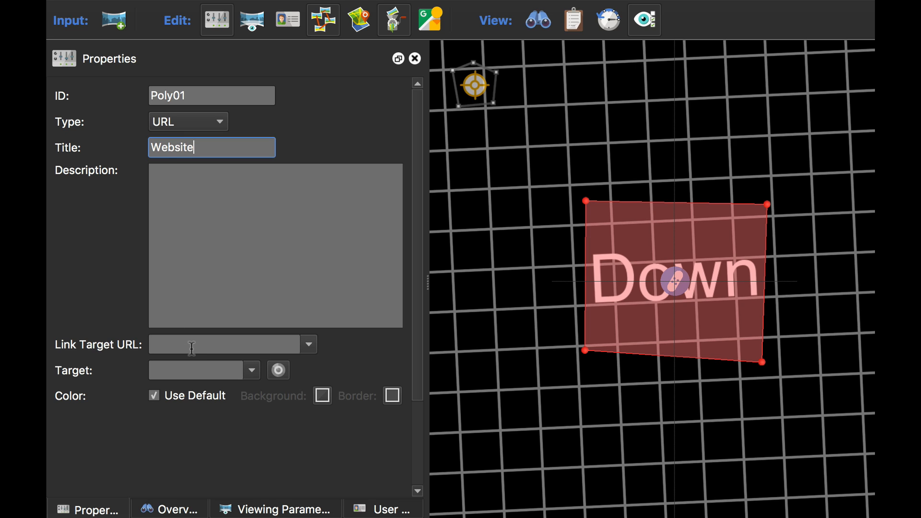
text(http://)
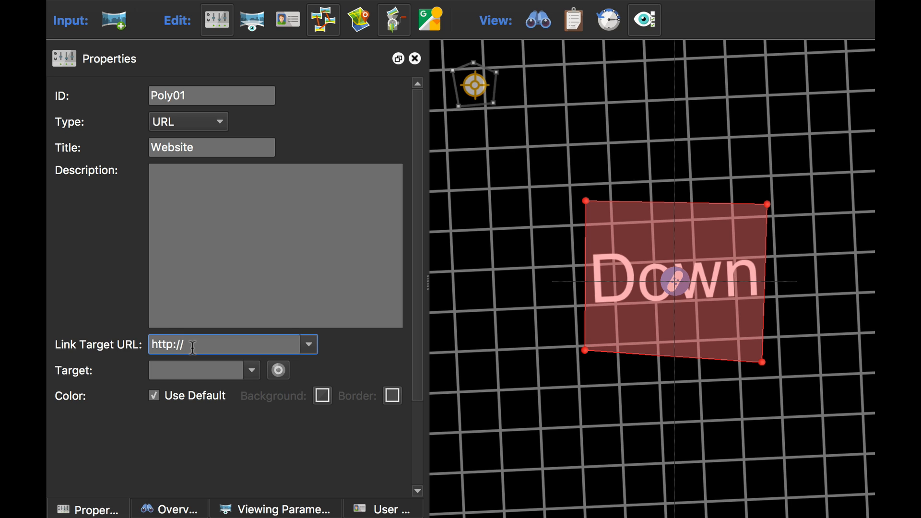
text(gignome)
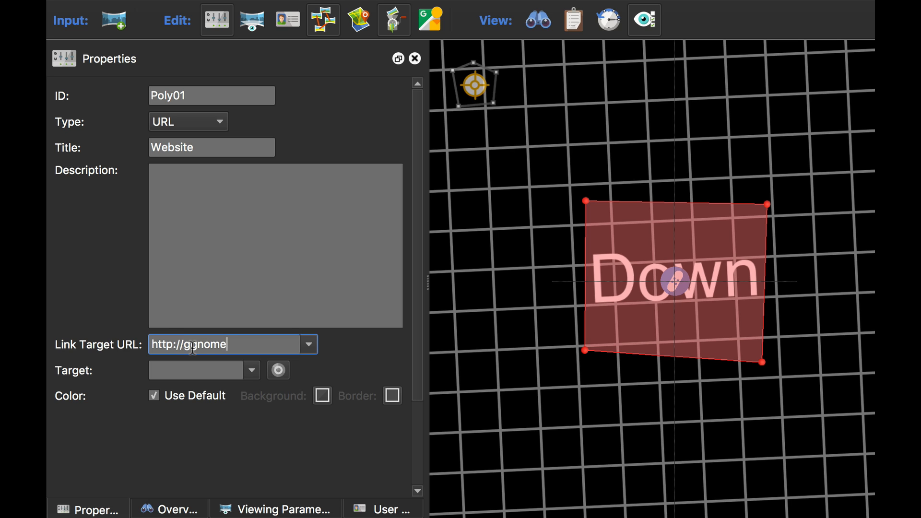
text(.com)
click(203, 370)
text(_blank)
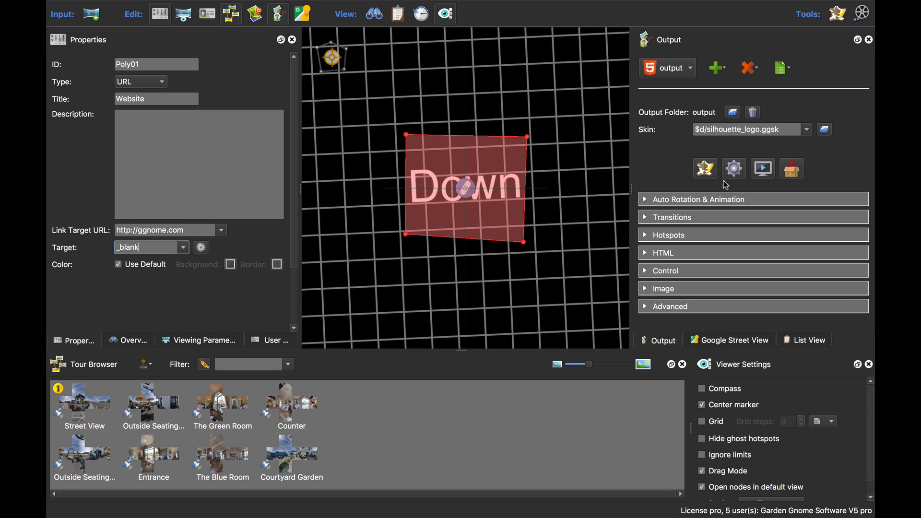
mouse_move(87, 415)
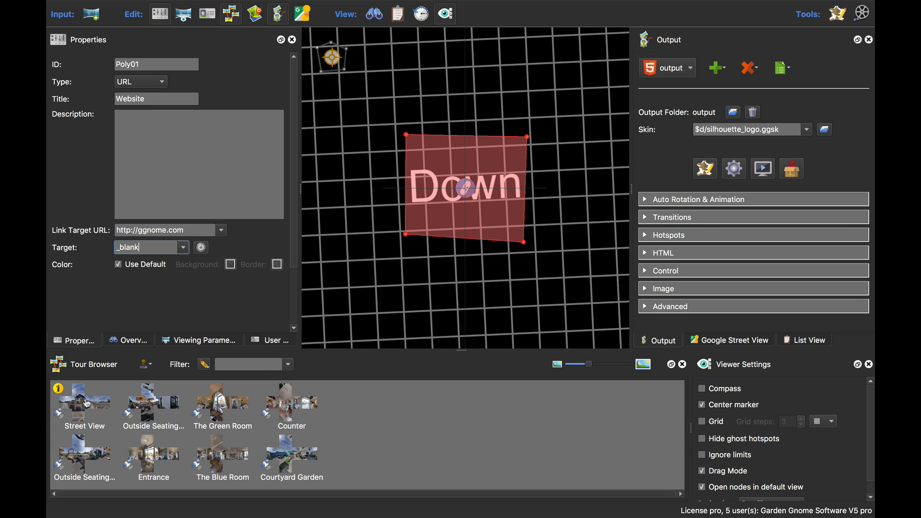
Preview the tour in Safari and try the Website hotspot on the floor logo
click(85, 403)
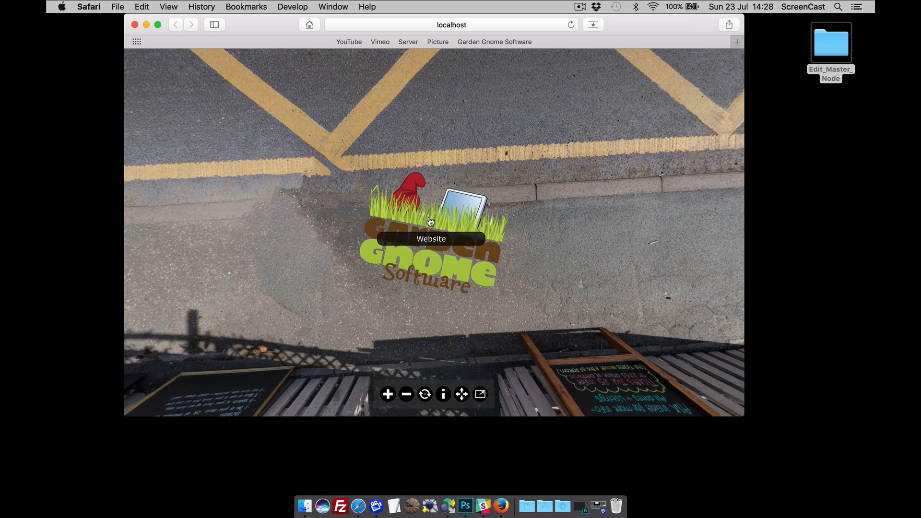
click(431, 239)
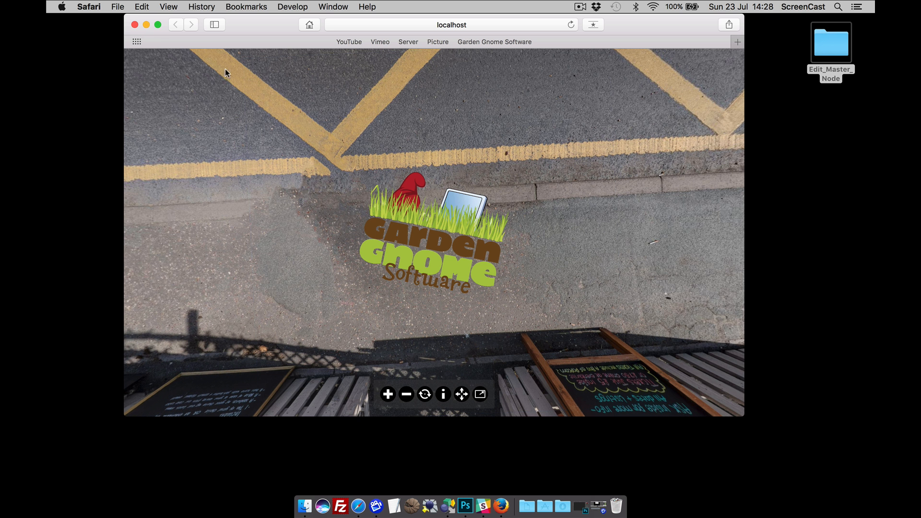
double_click(830, 43)
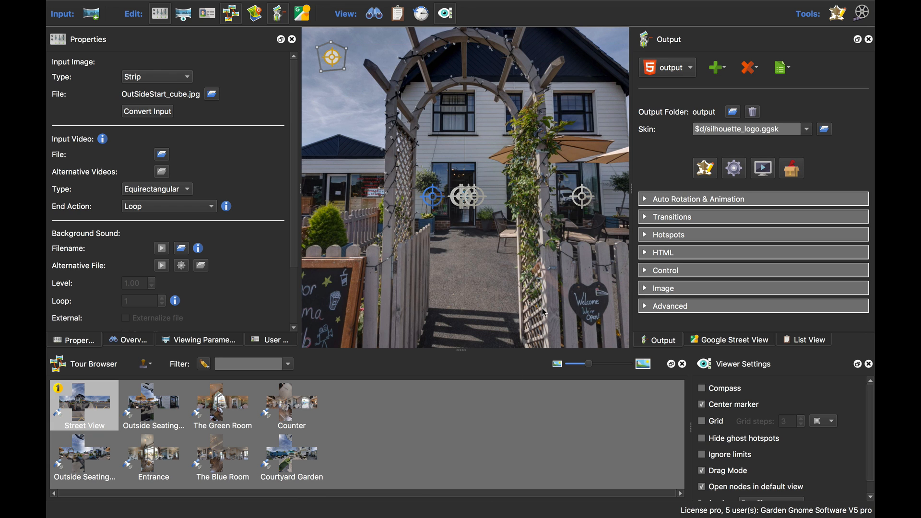
mouse_move(462, 349)
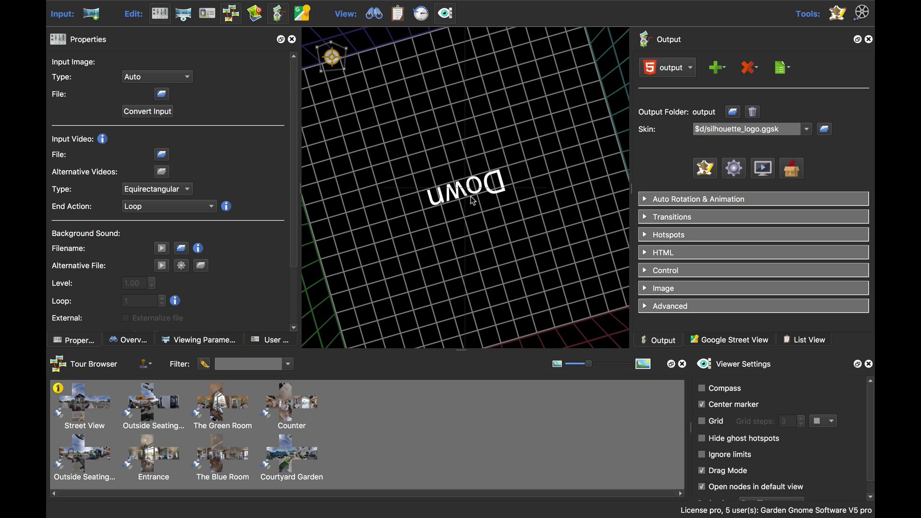
mouse_move(350, 76)
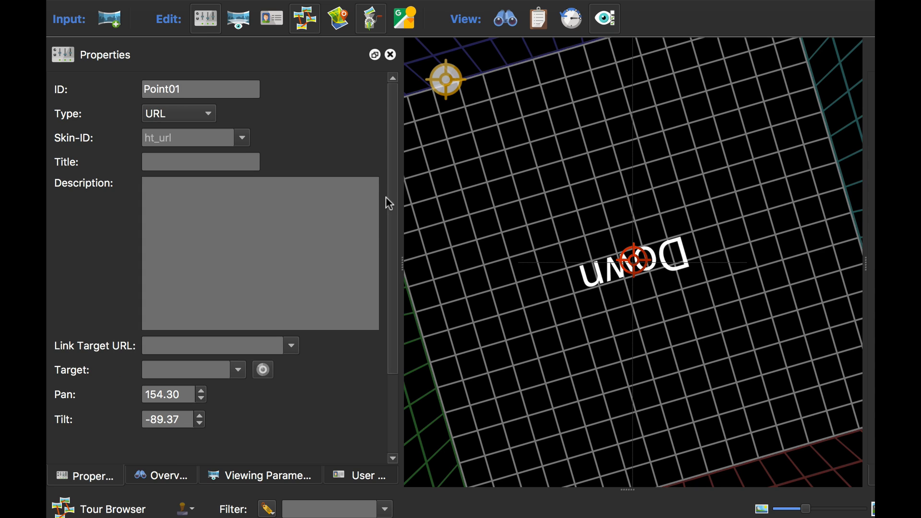
mouse_move(481, 197)
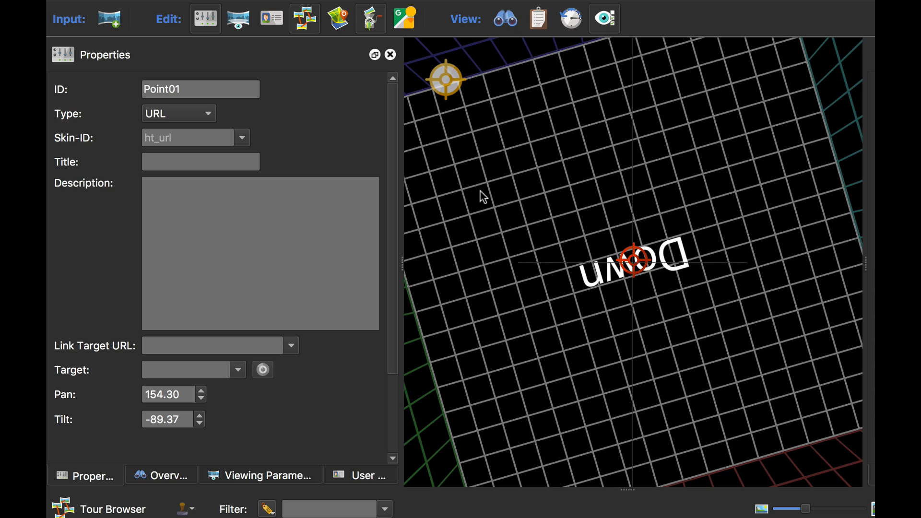
Give hotspot Point01 the skin ID 'logo'
click(185, 138)
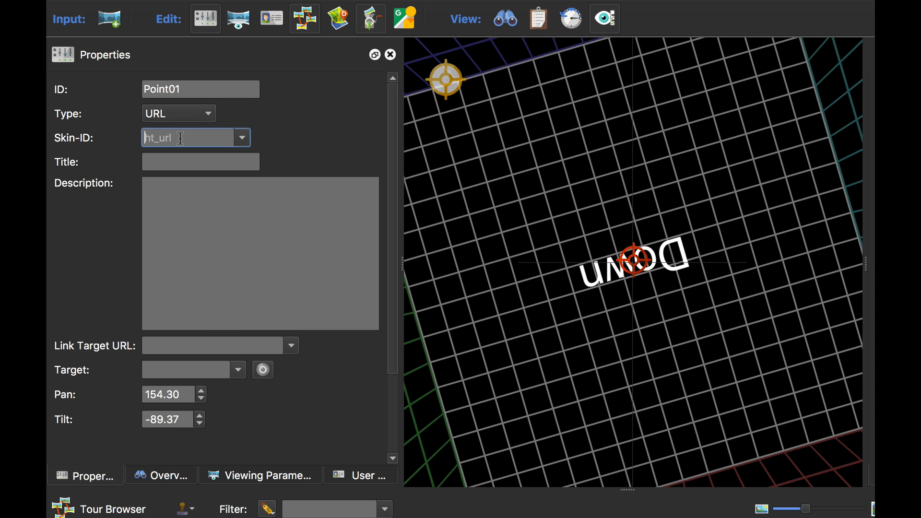
text(logo)
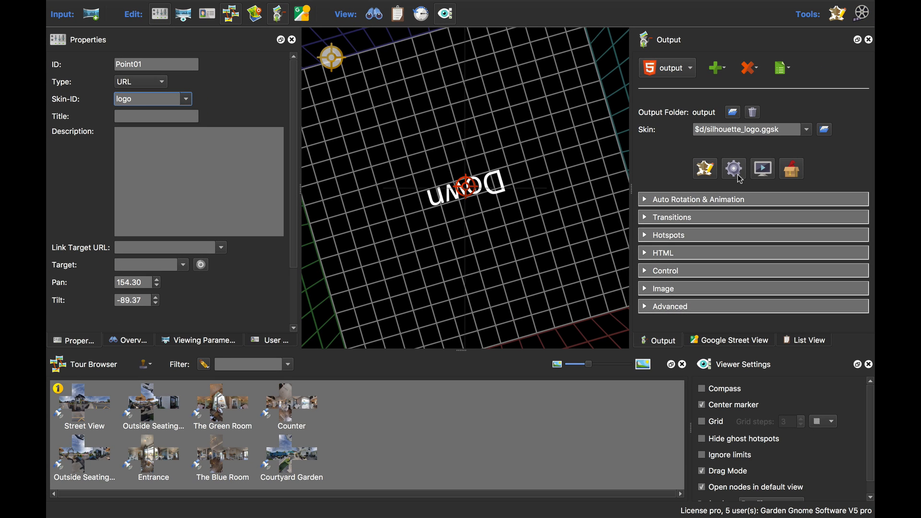
Regenerate the tour, overwriting pano.xml, and look around the floor logo in Safari
click(733, 168)
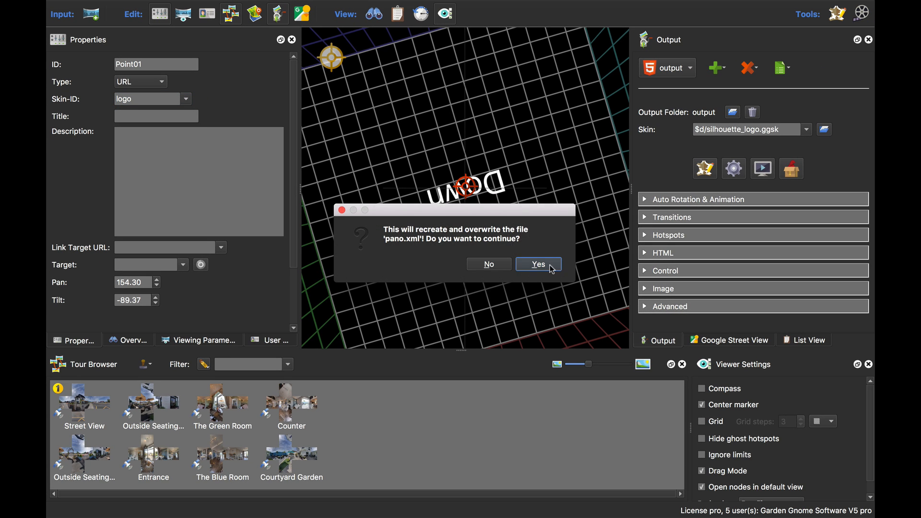
click(538, 264)
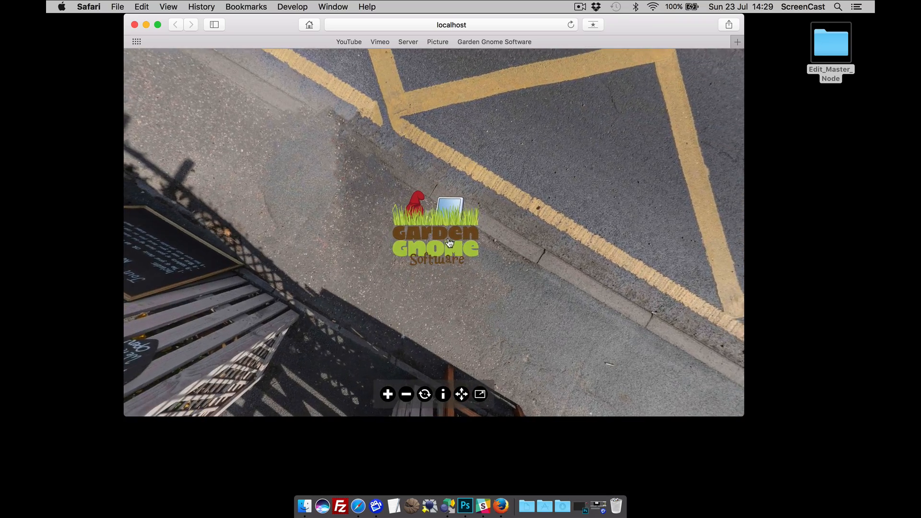
drag(449, 243, 502, 146)
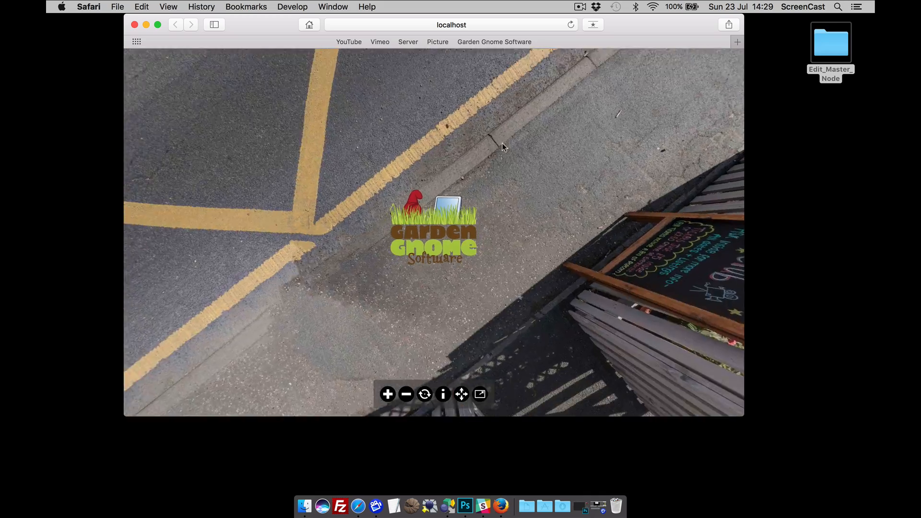
drag(502, 146, 430, 236)
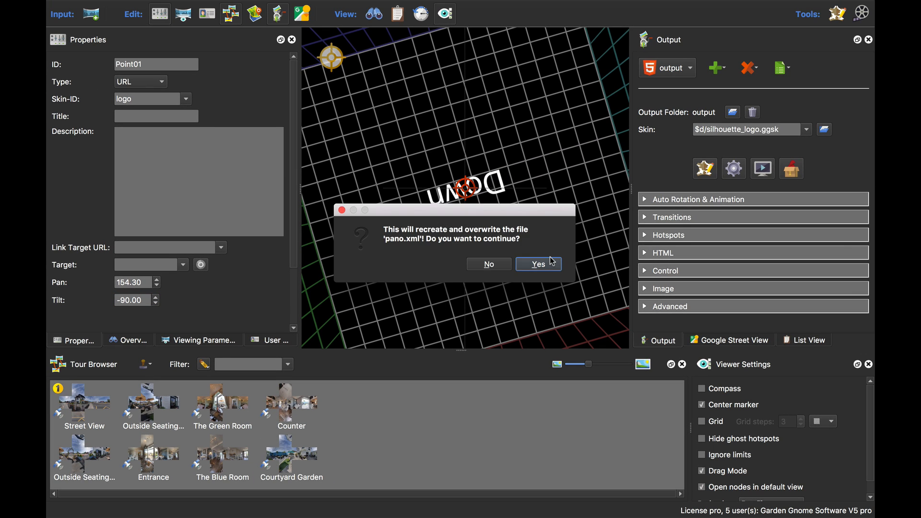
Overwrite pano.xml with the rebuilt tour and check the logo centred on the floor
click(538, 264)
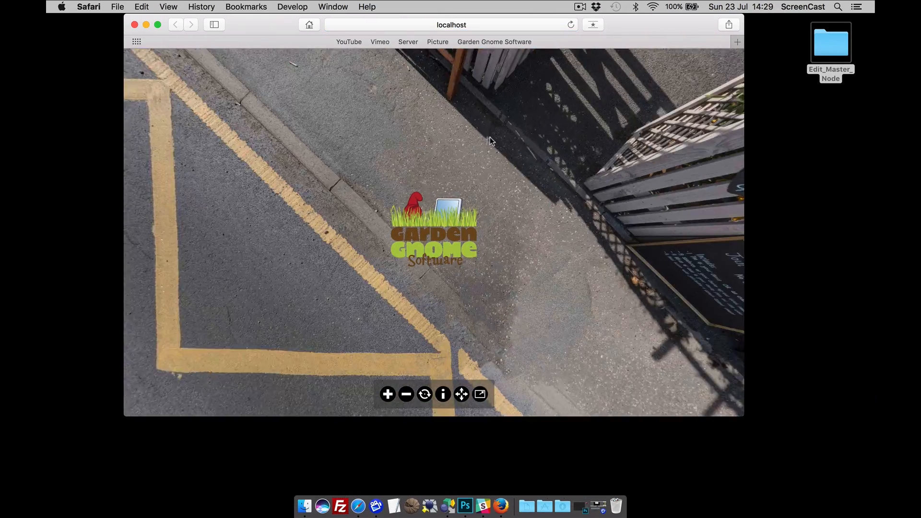
drag(491, 141, 422, 241)
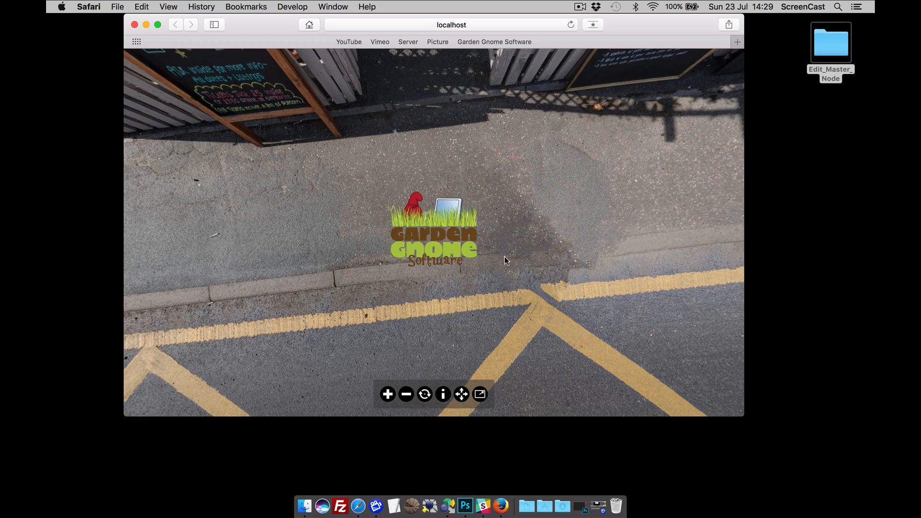
Turn the Pano2VR viewer to check the floor logo hotspot again
drag(505, 261, 541, 251)
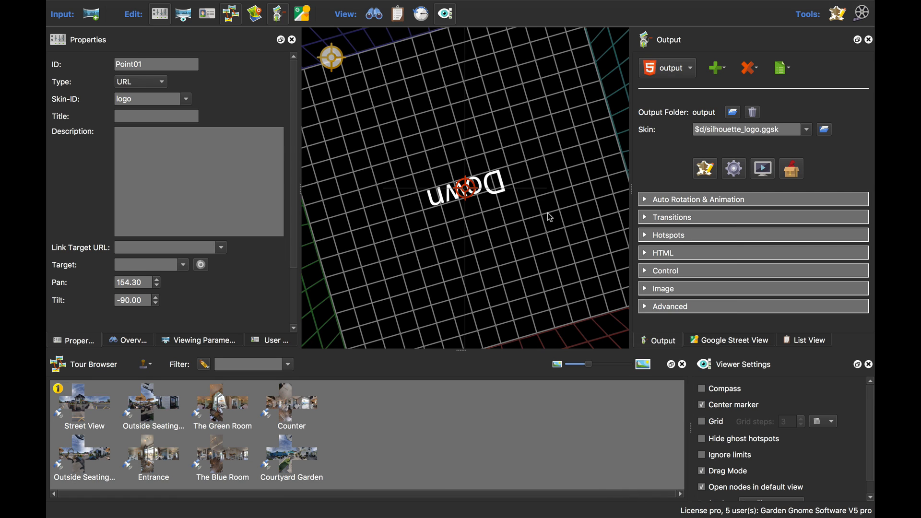
mouse_move(542, 221)
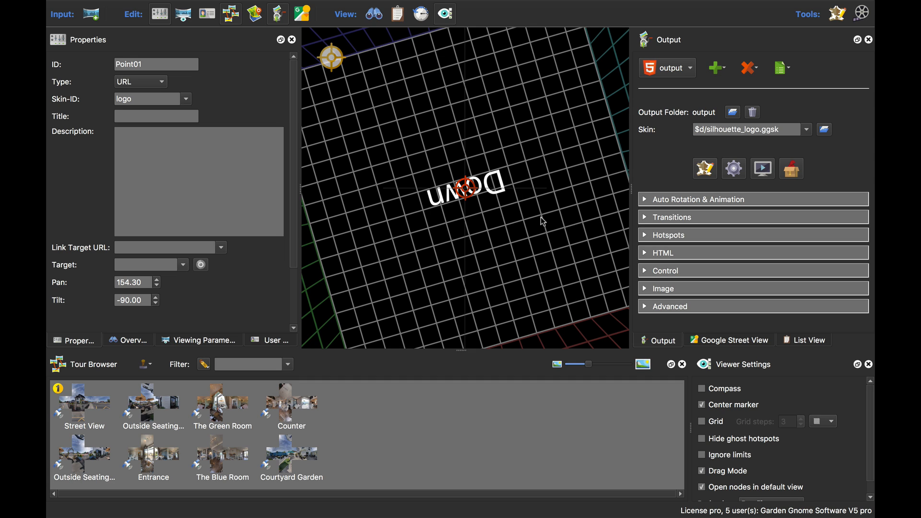
mouse_move(566, 181)
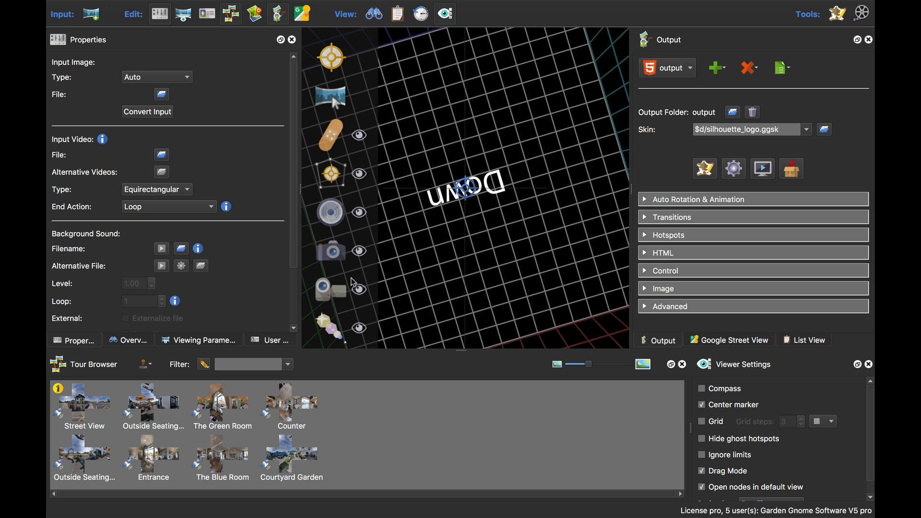
Add sound element Element01 with CameraClickFX.mp3 in Effect Circular mode
click(161, 94)
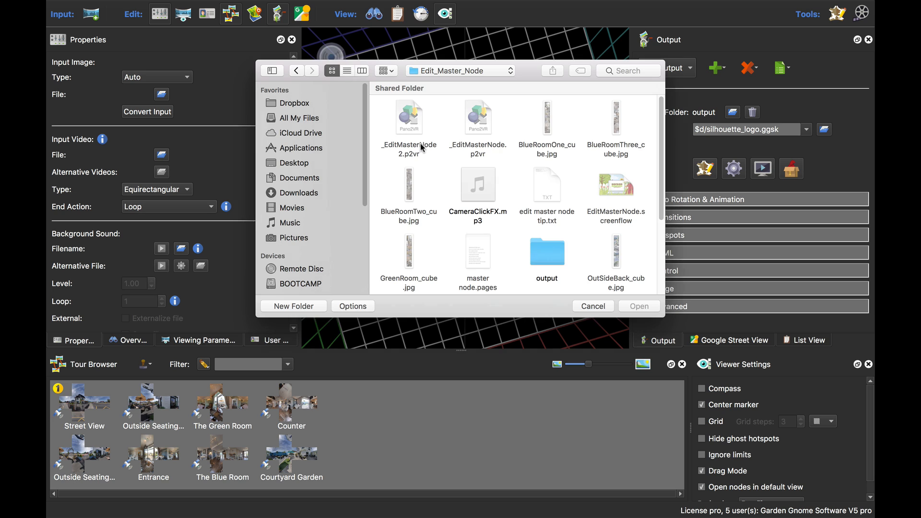
click(478, 184)
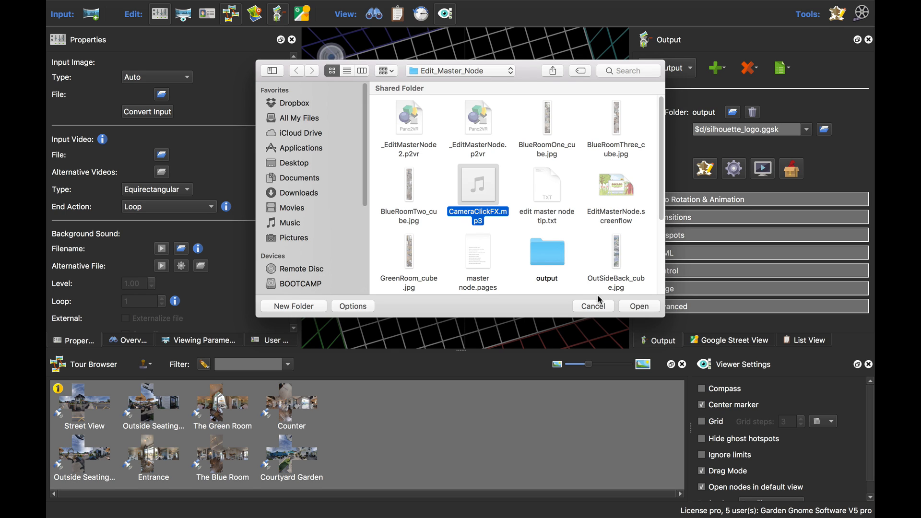
click(638, 306)
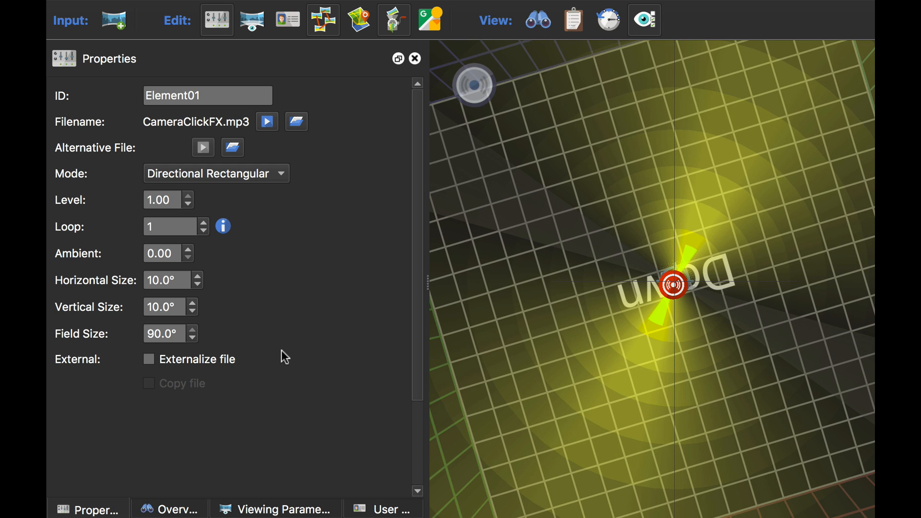
click(216, 173)
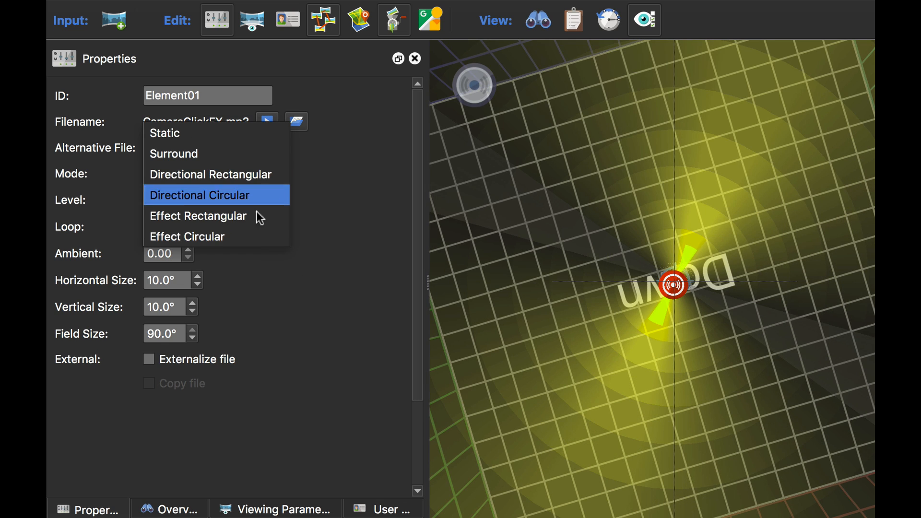
click(187, 236)
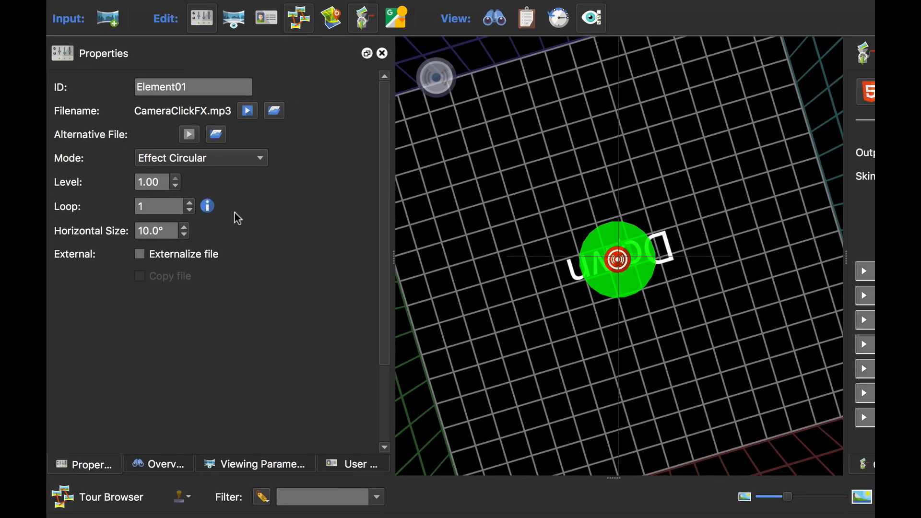